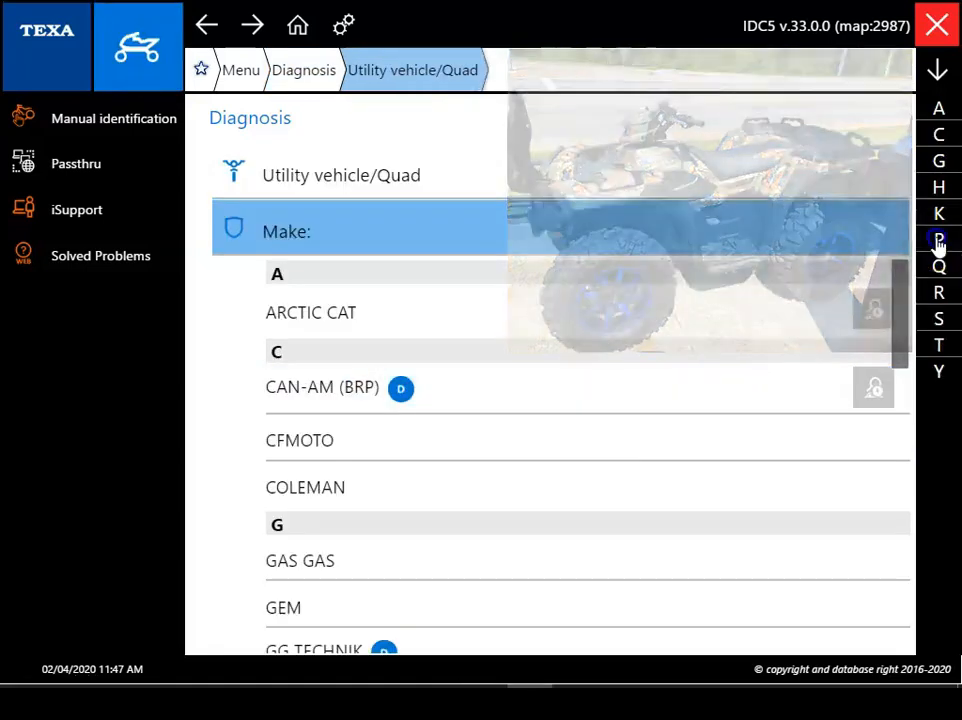
Choose POLARIS as the make and scroll the model list toward Sportsman 850.
left_click(938, 240)
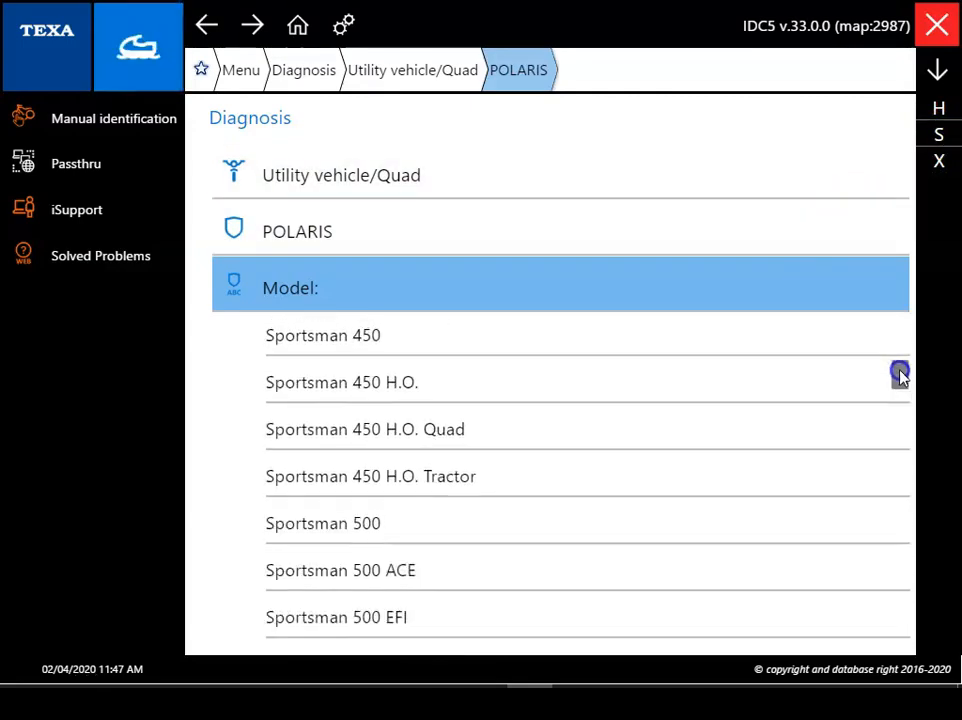
scroll("down", 3)
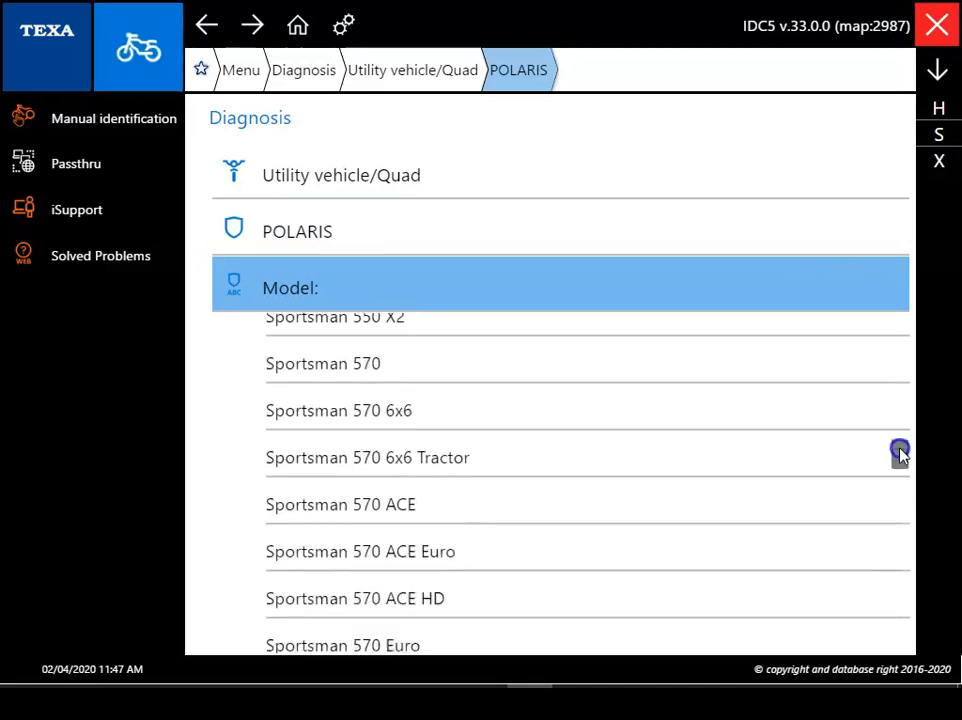
scroll("down", 3)
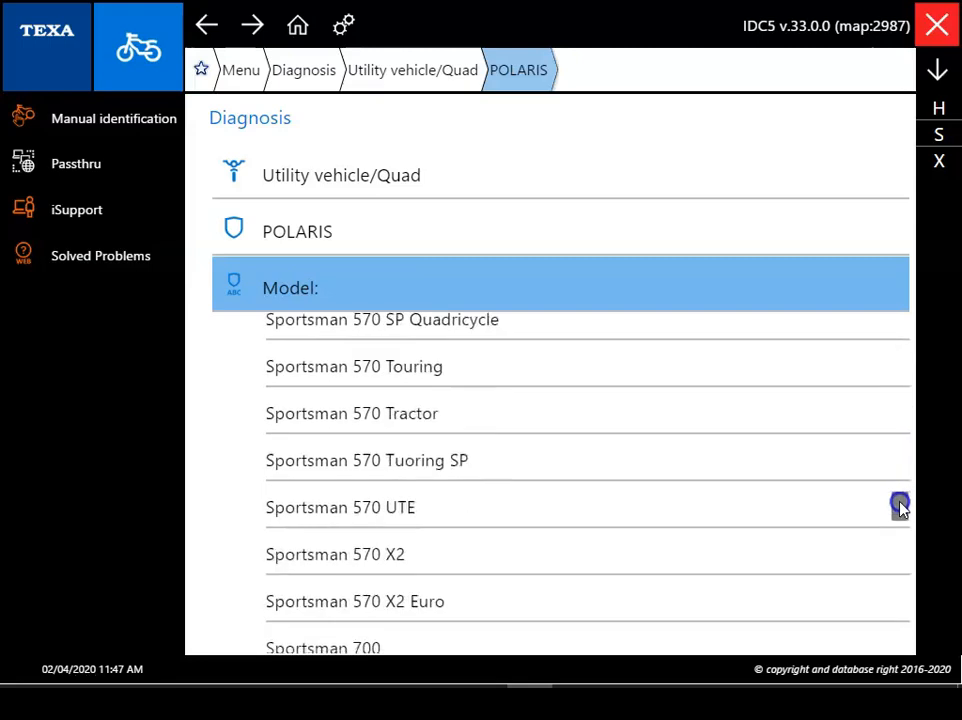
scroll("down", 3)
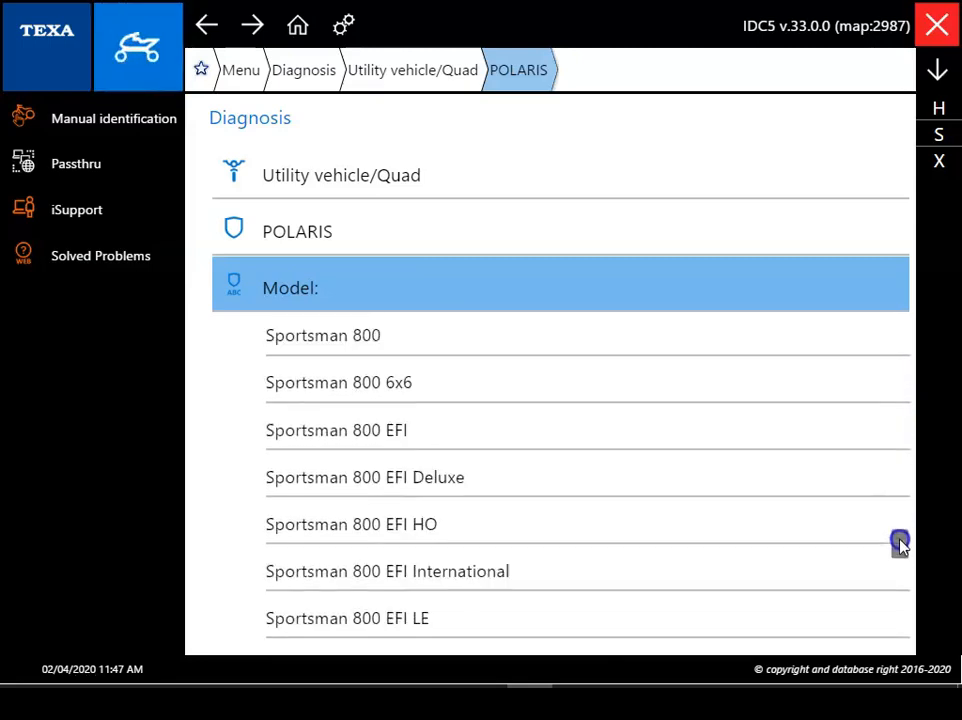
scroll("down", 3)
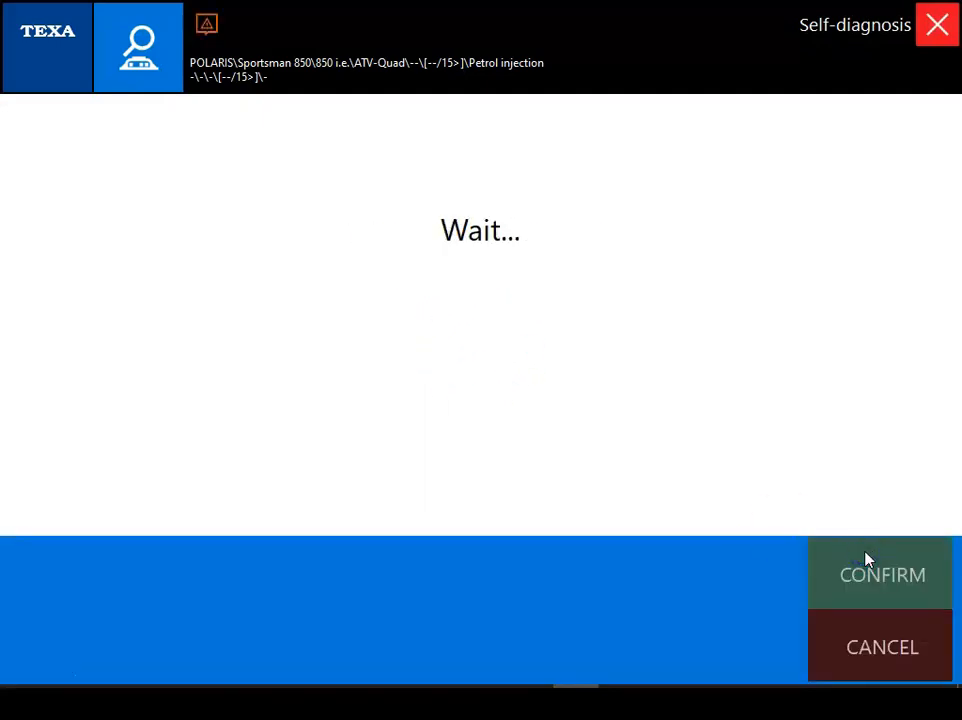
Confirm the self-diagnosis, view the live parameters and collapse the cylinder 1 injection time graph.
left_click(880, 574)
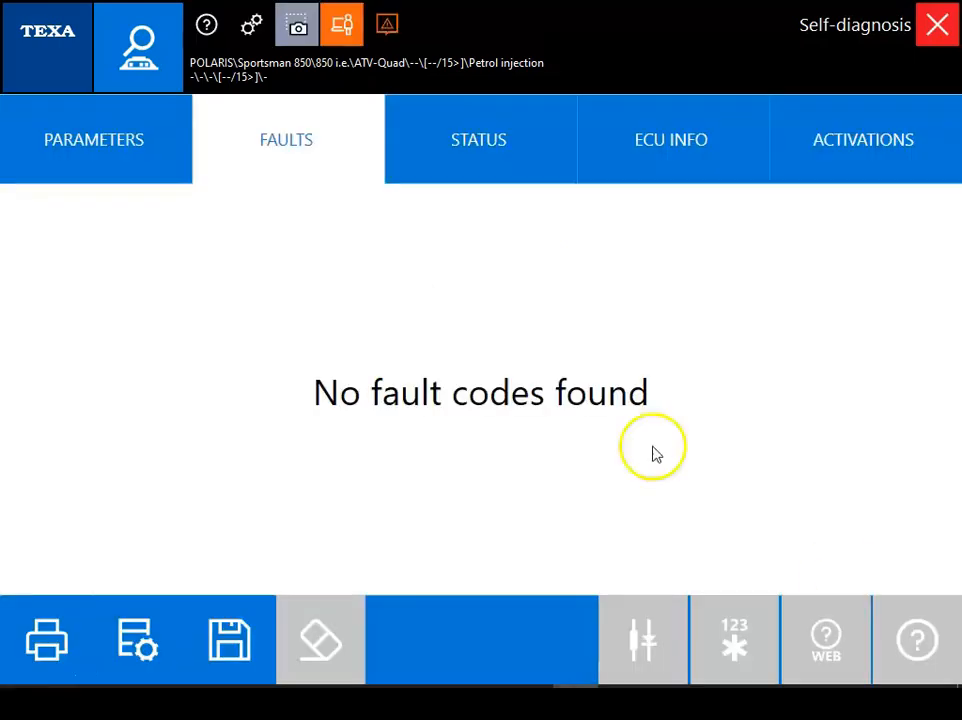
mouse_move(196, 228)
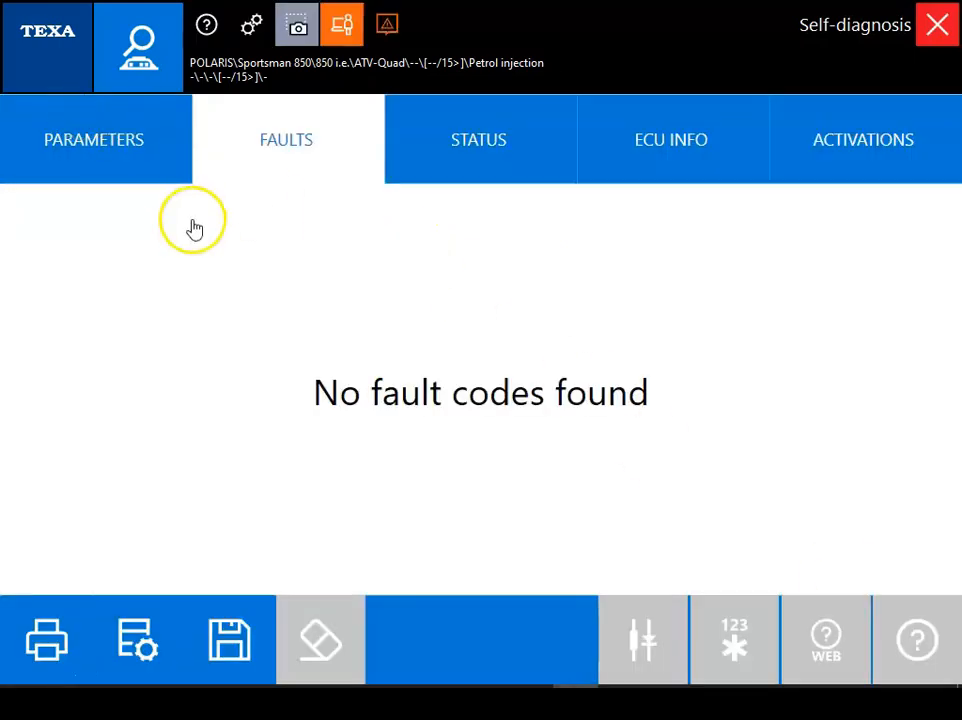
left_click(94, 140)
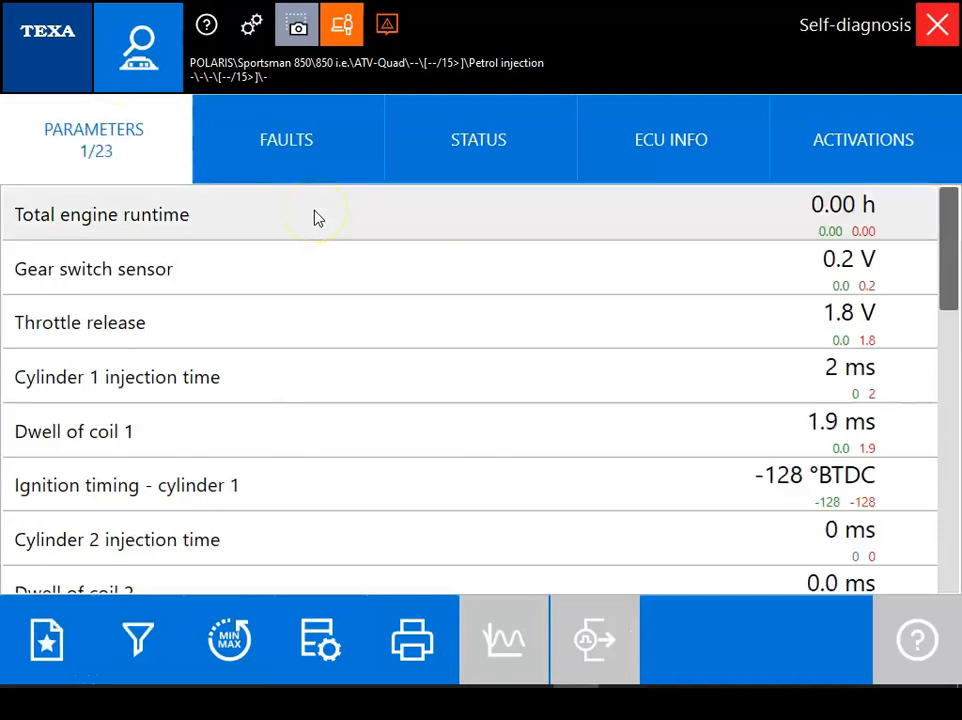
mouse_move(384, 320)
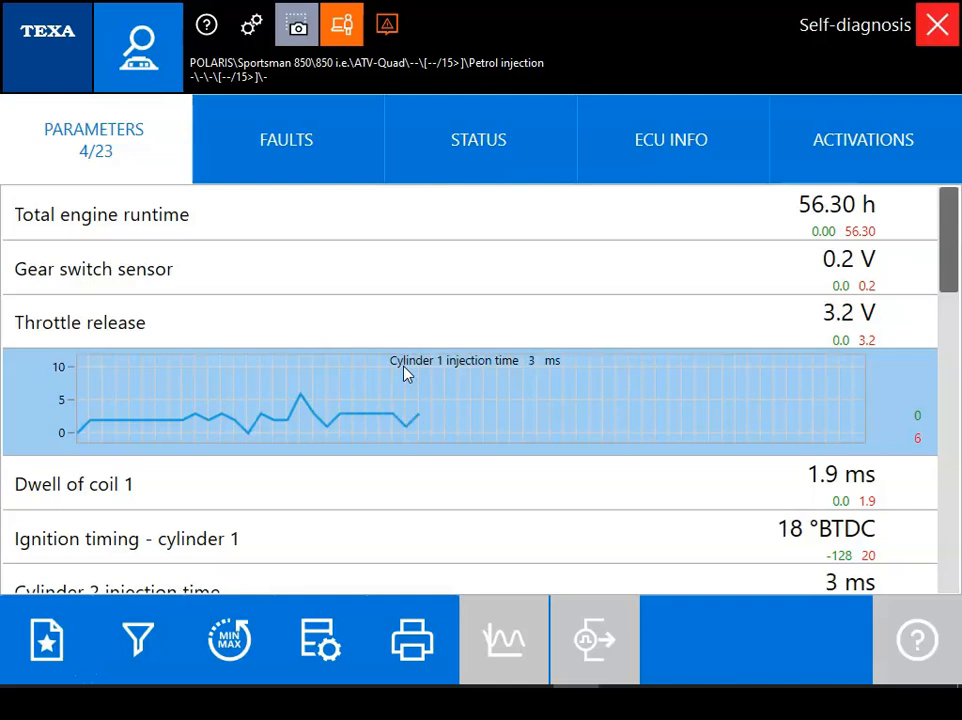
left_click(404, 376)
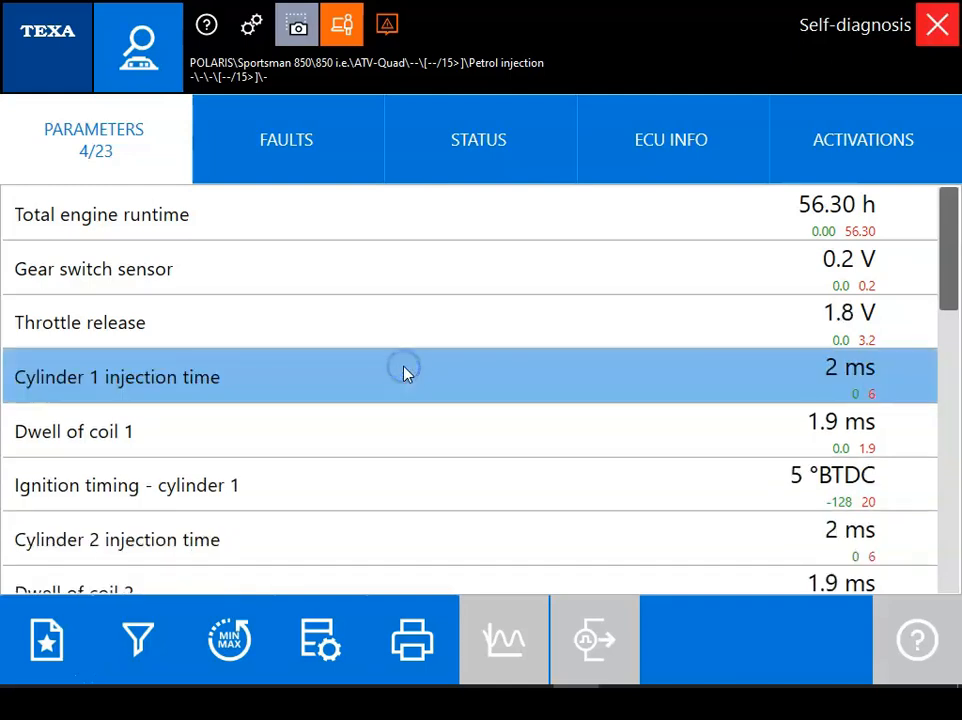
left_click(408, 486)
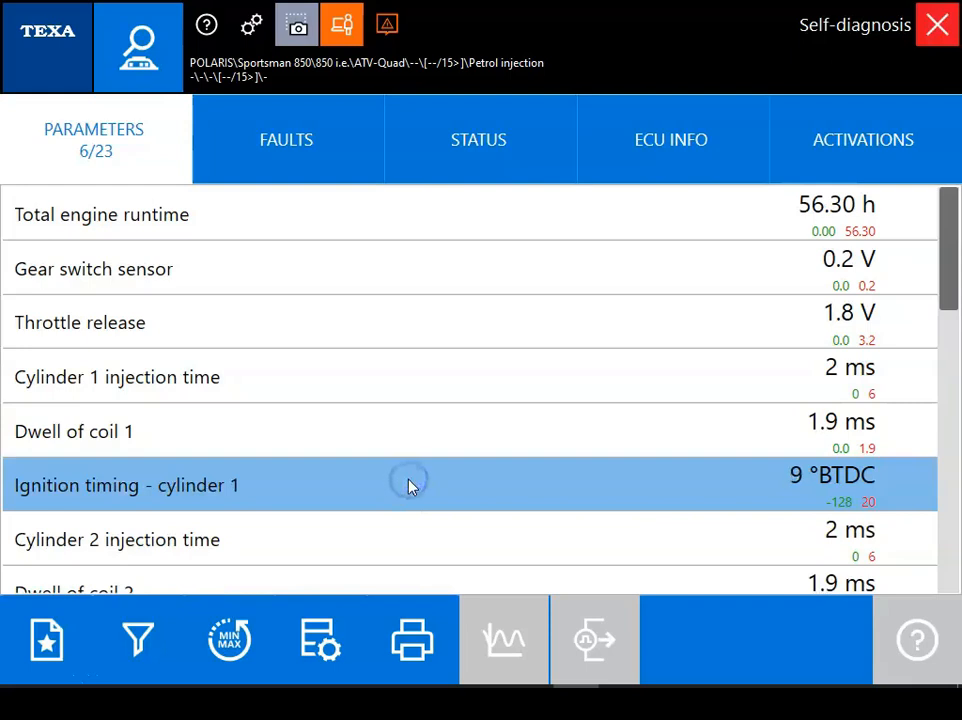
scroll("down", 3)
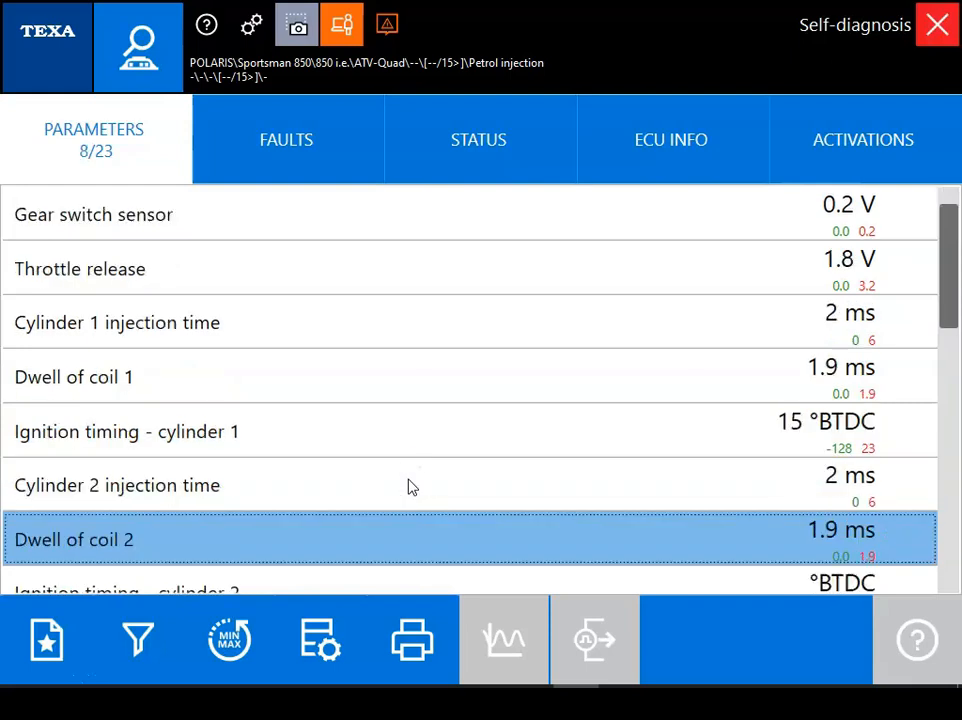
scroll("down", 3)
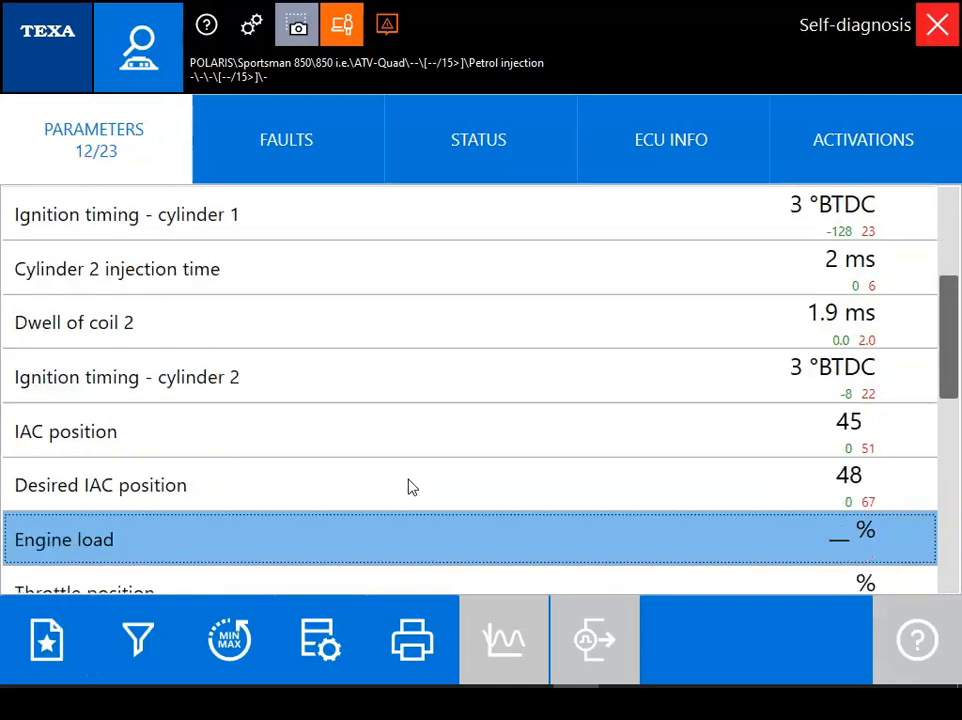
scroll("down", 3)
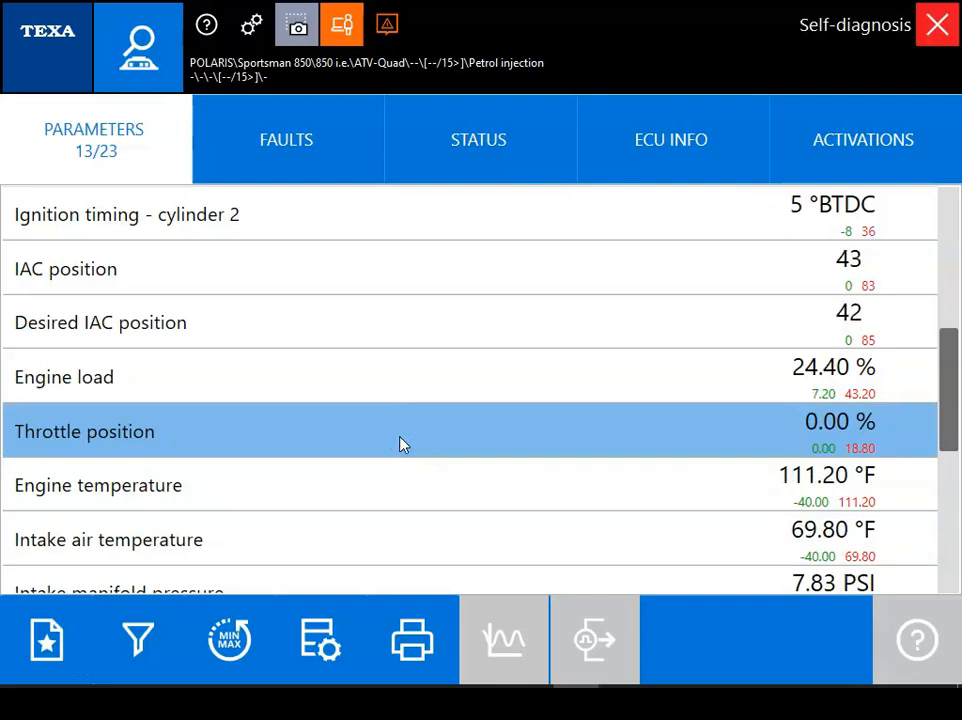
scroll("down", 3)
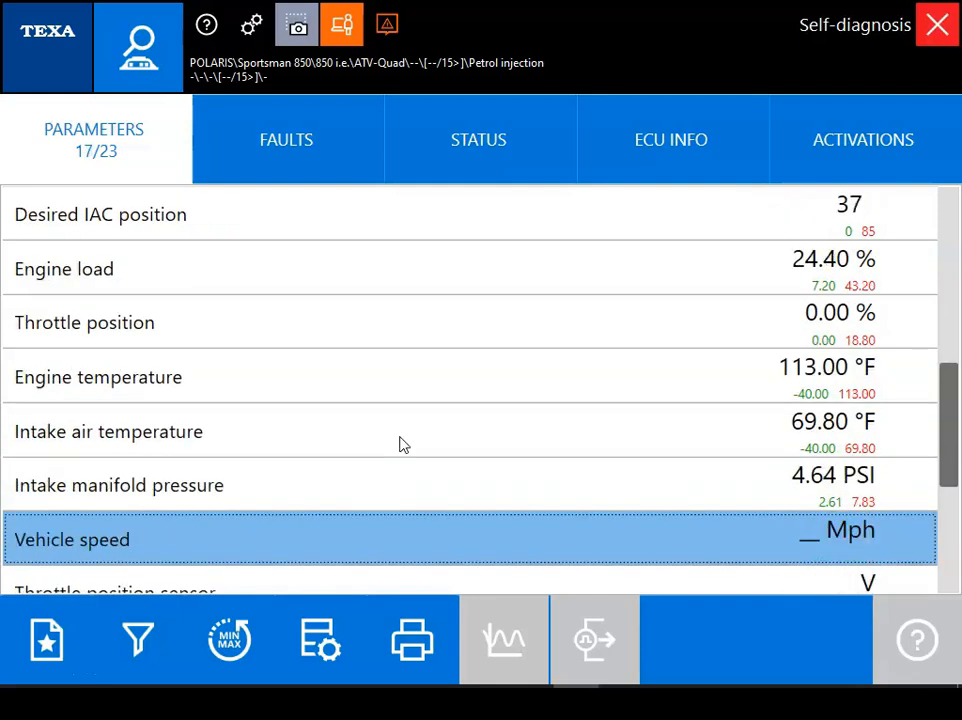
scroll("down", 3)
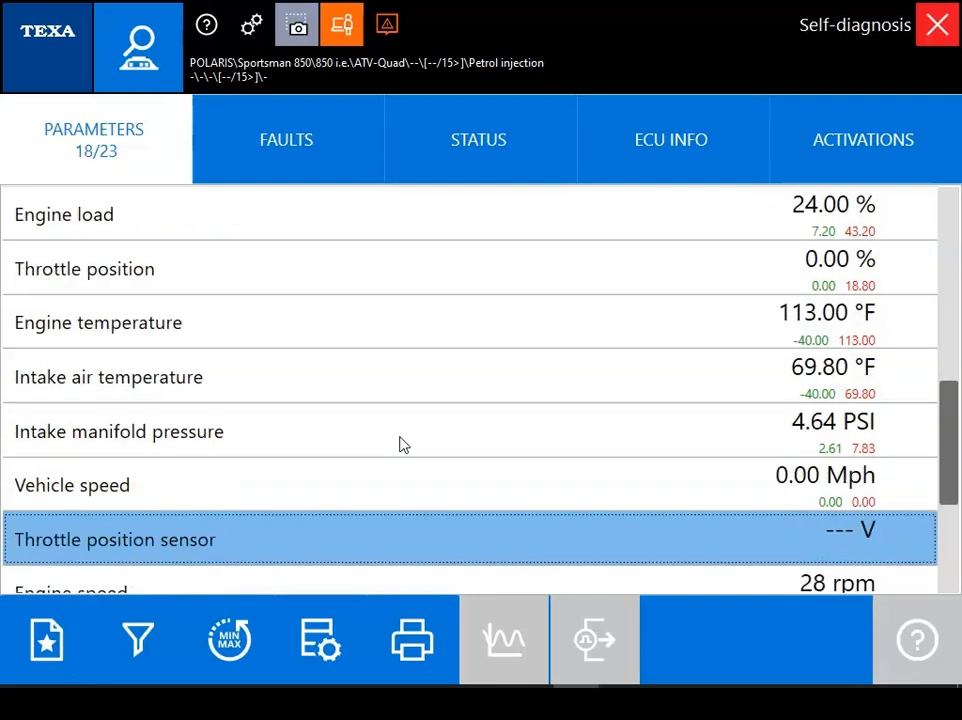
scroll("down", 3)
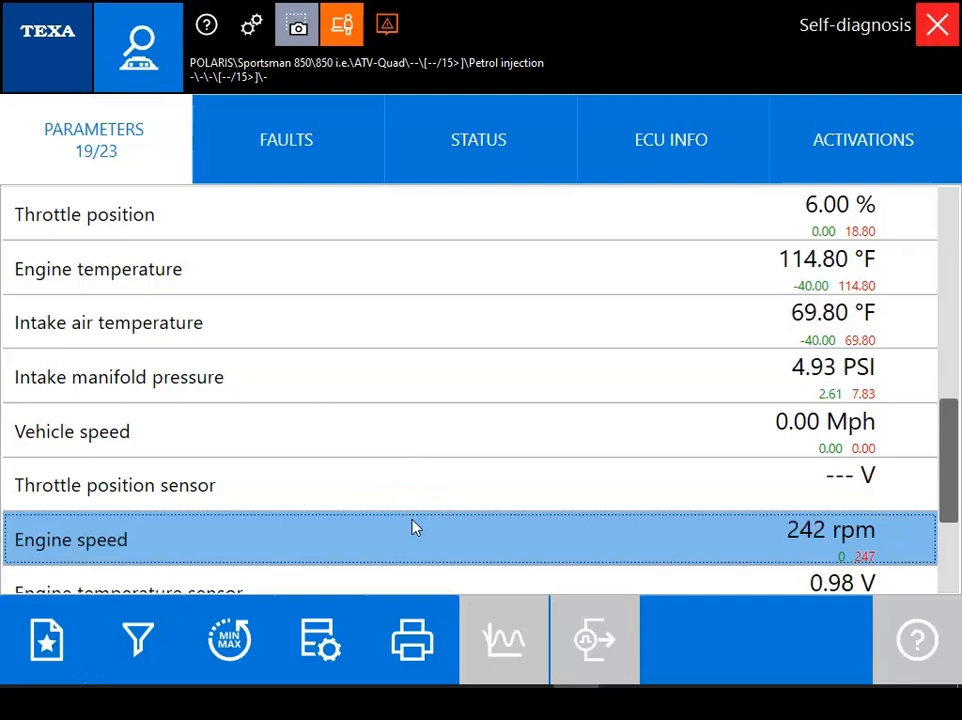
scroll("down", 3)
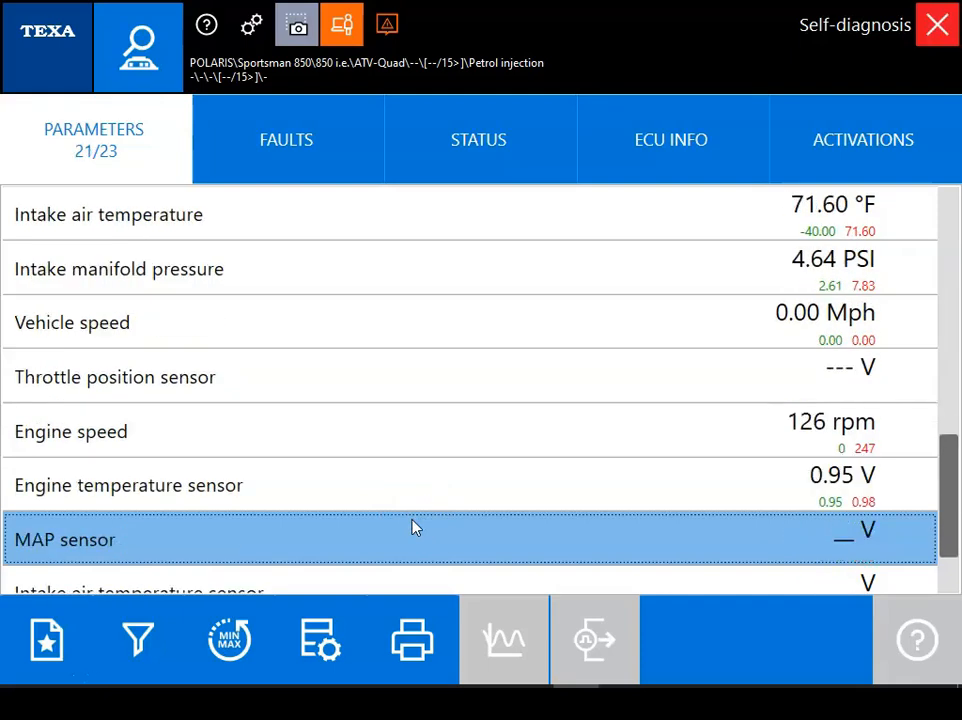
scroll("down", 3)
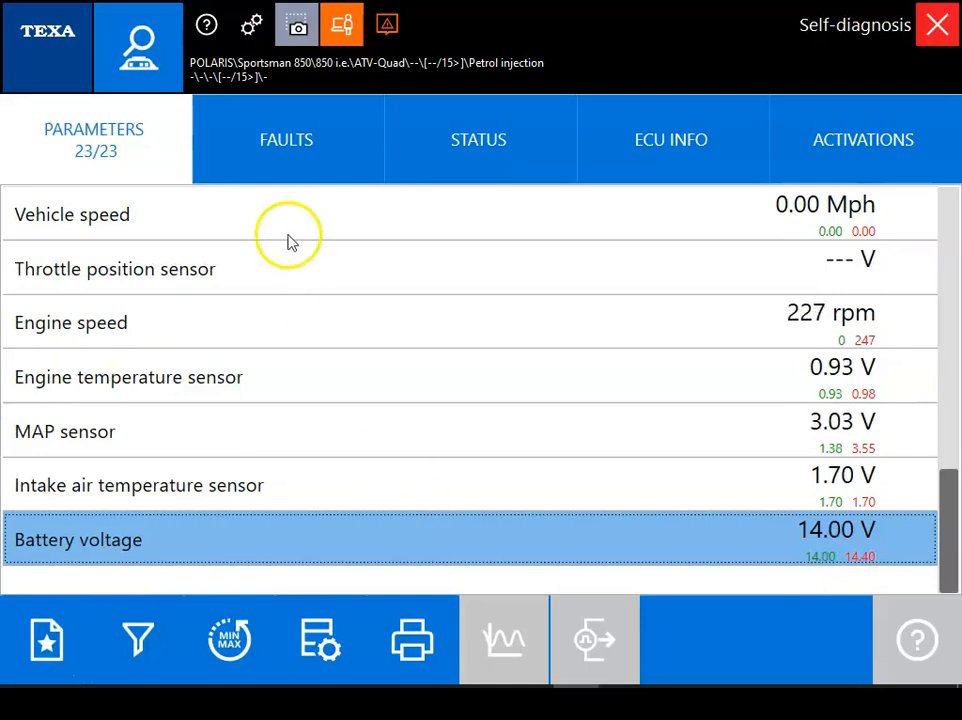
Show the STATUS readings and scroll through all 13 items, from gear in Park to cooling fan relay.
left_click(478, 140)
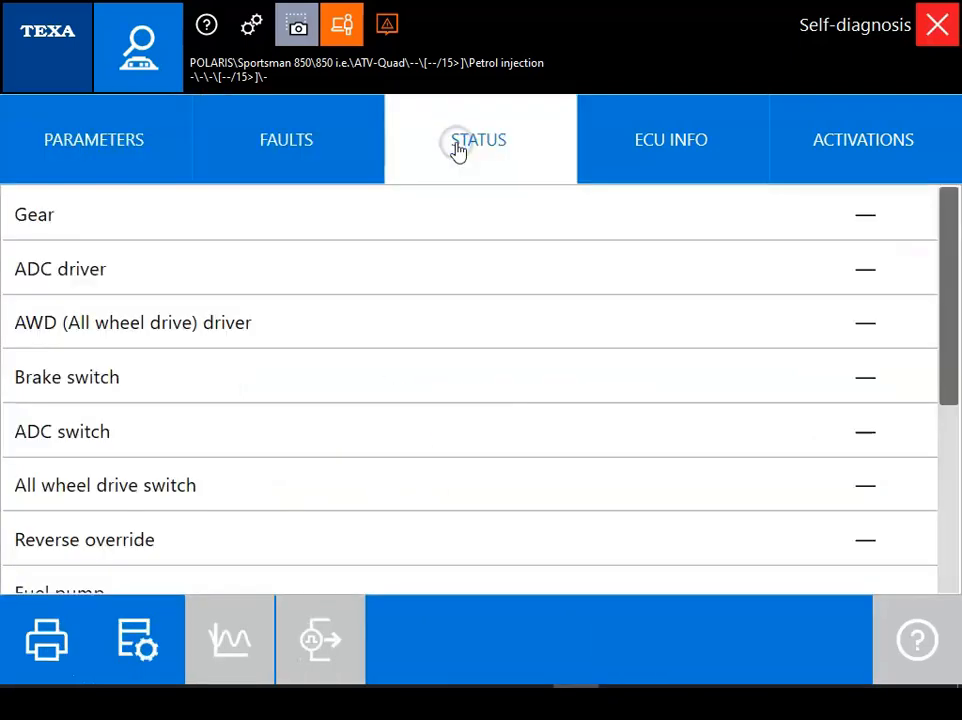
left_click(478, 140)
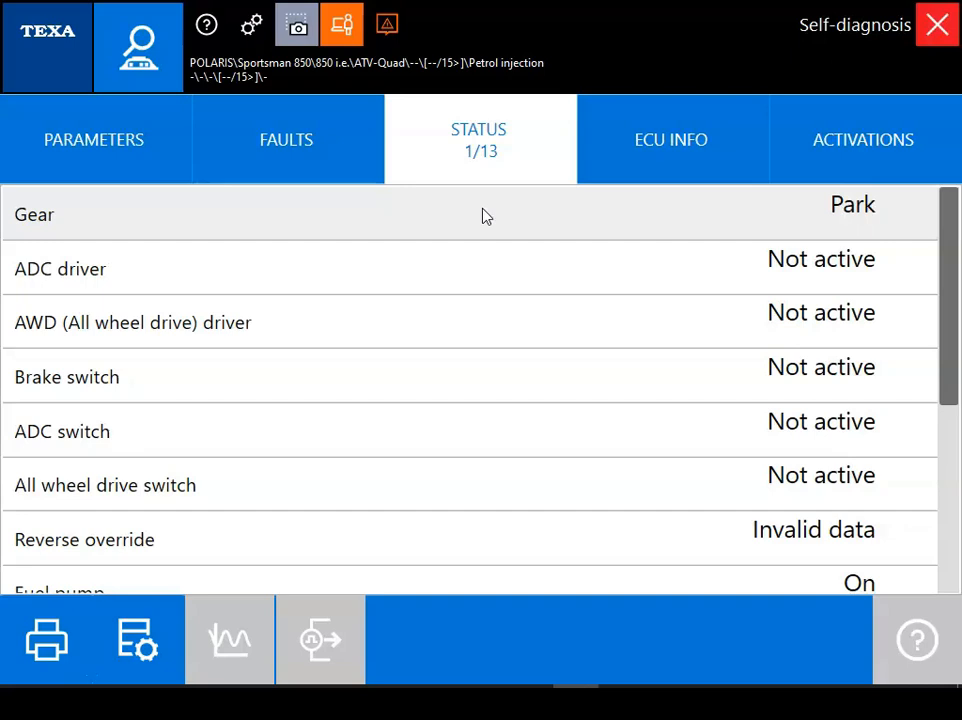
left_click(62, 432)
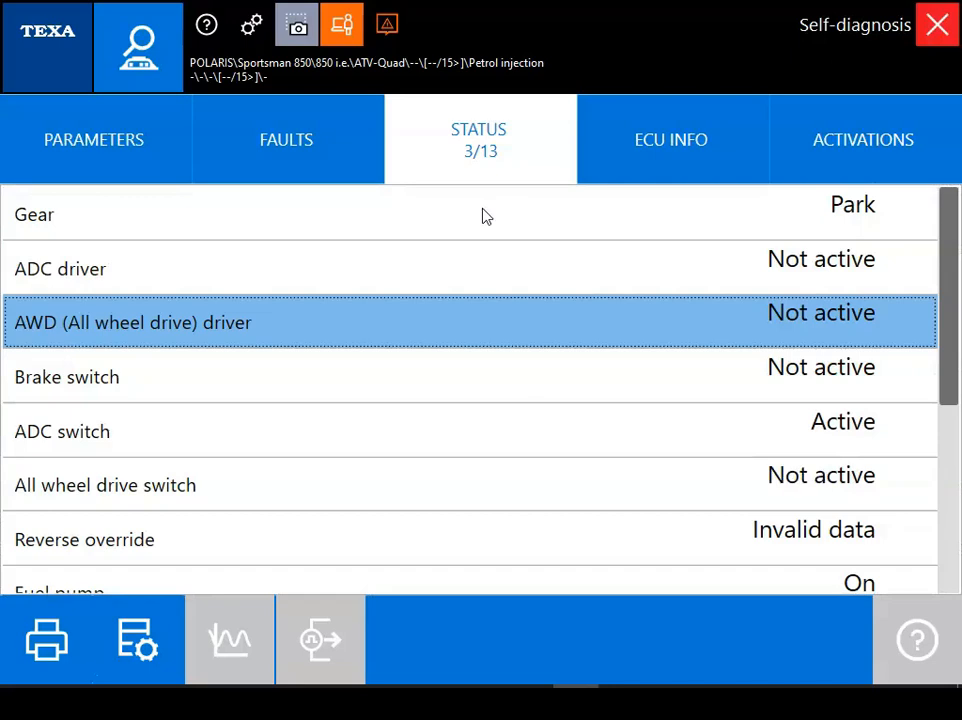
scroll("down", 3)
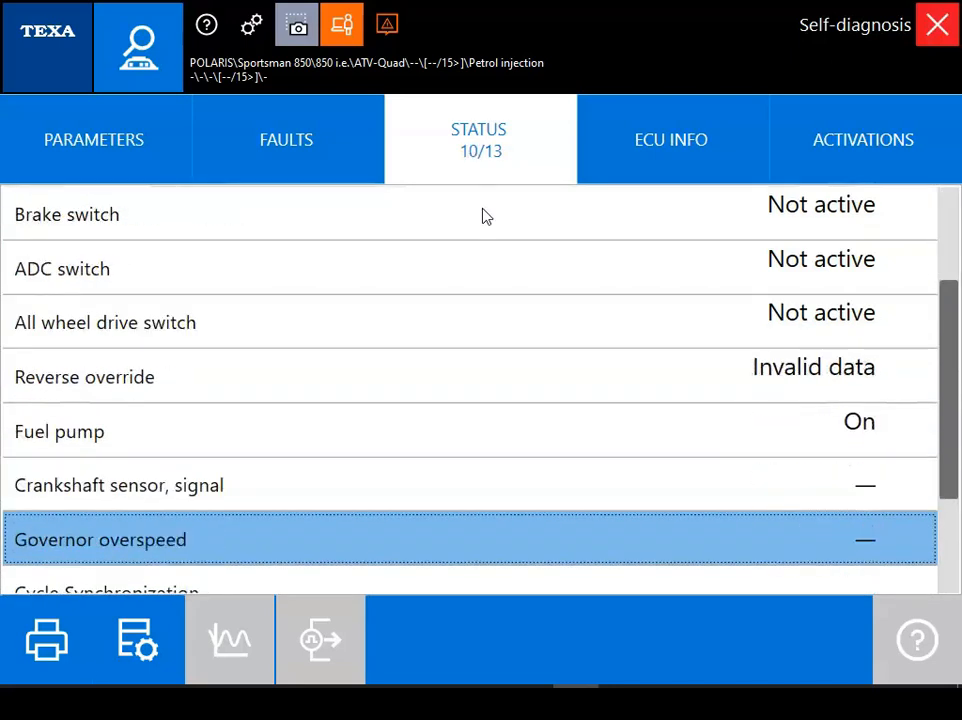
scroll("down", 3)
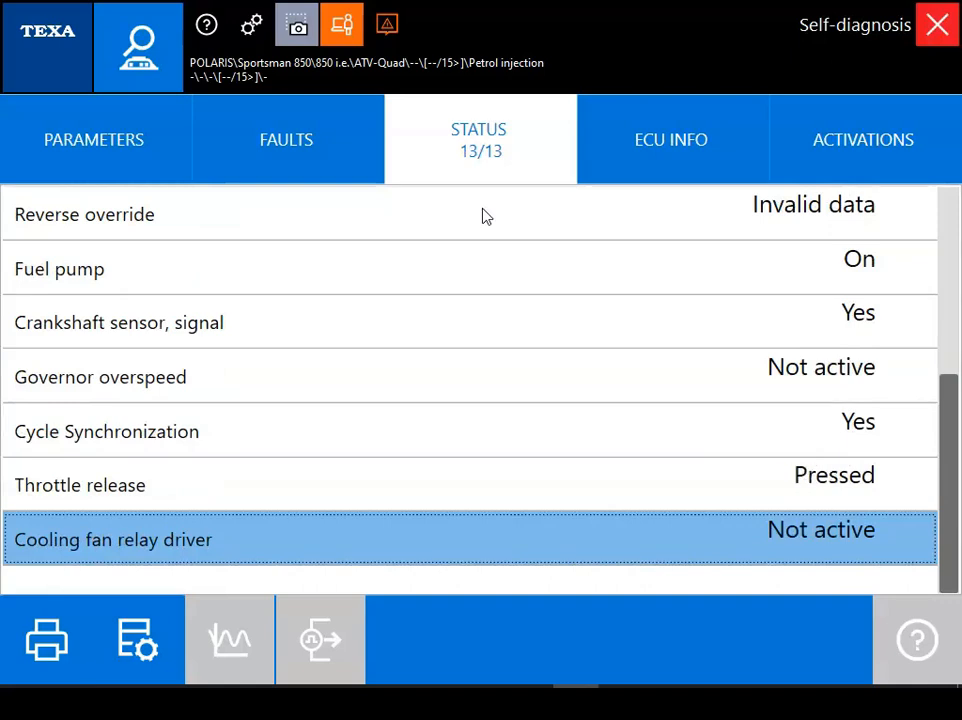
Review the ECU identification details, then the list of component activation tests.
left_click(670, 140)
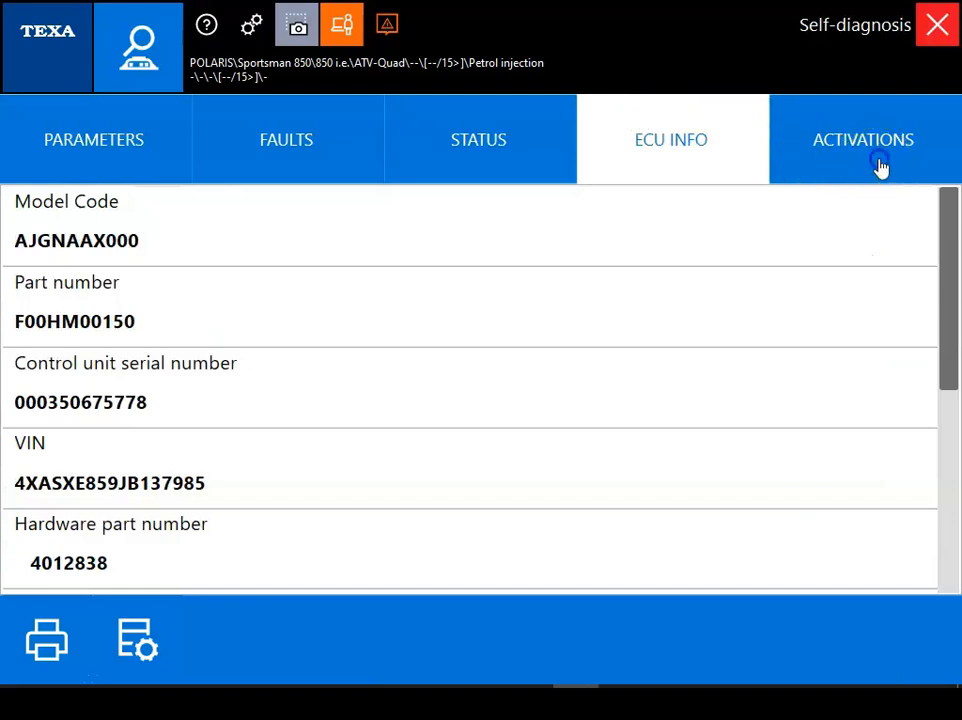
left_click(862, 140)
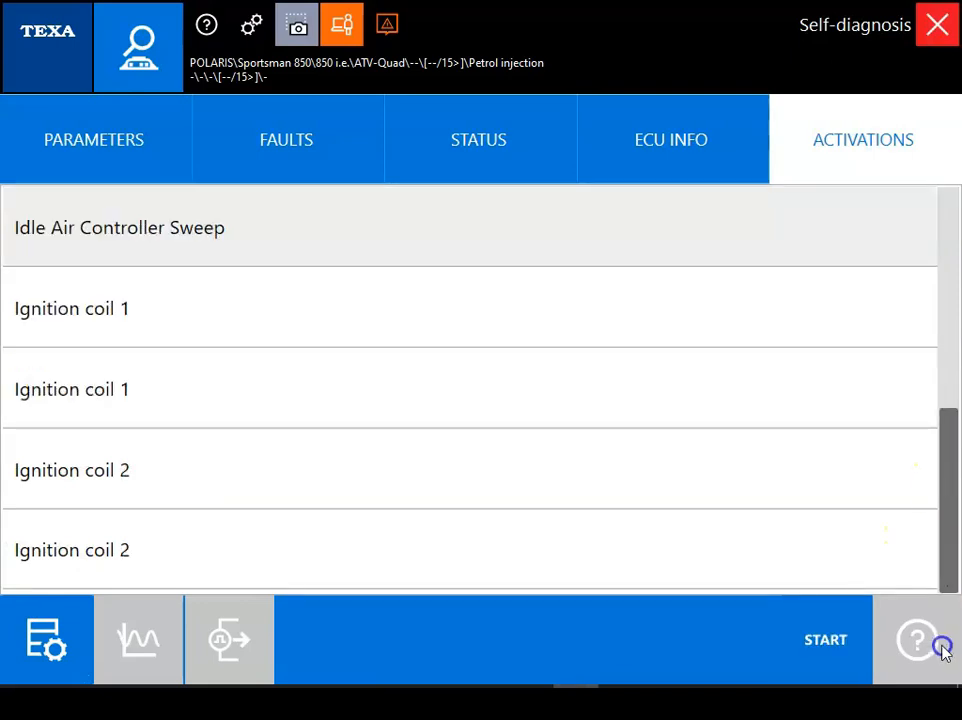
left_click(478, 140)
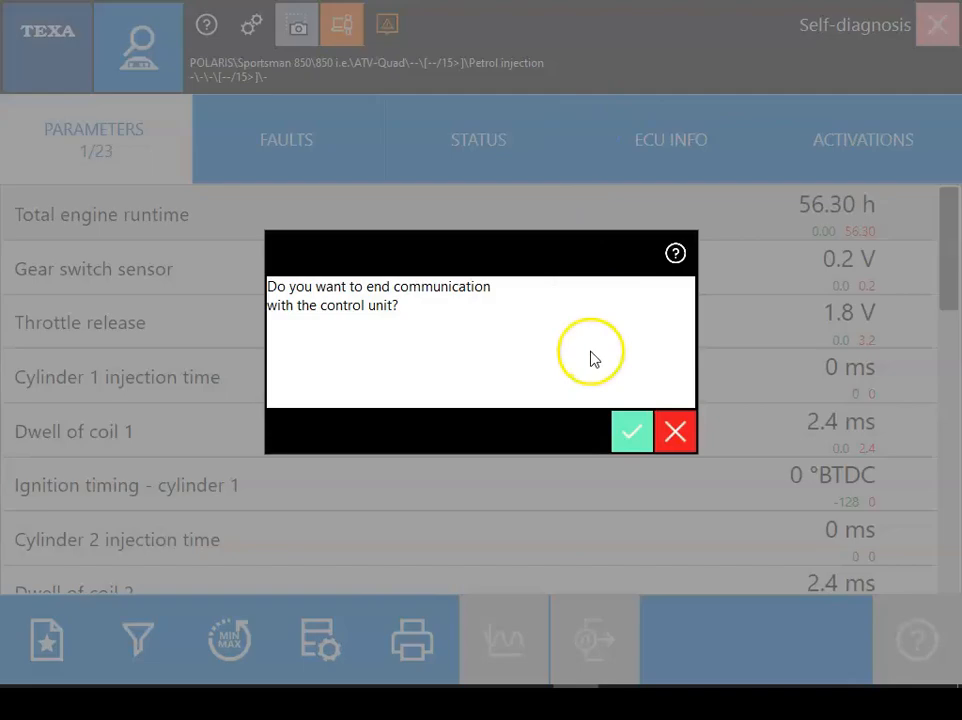
Agree to end communication with the injection control unit.
left_click(632, 432)
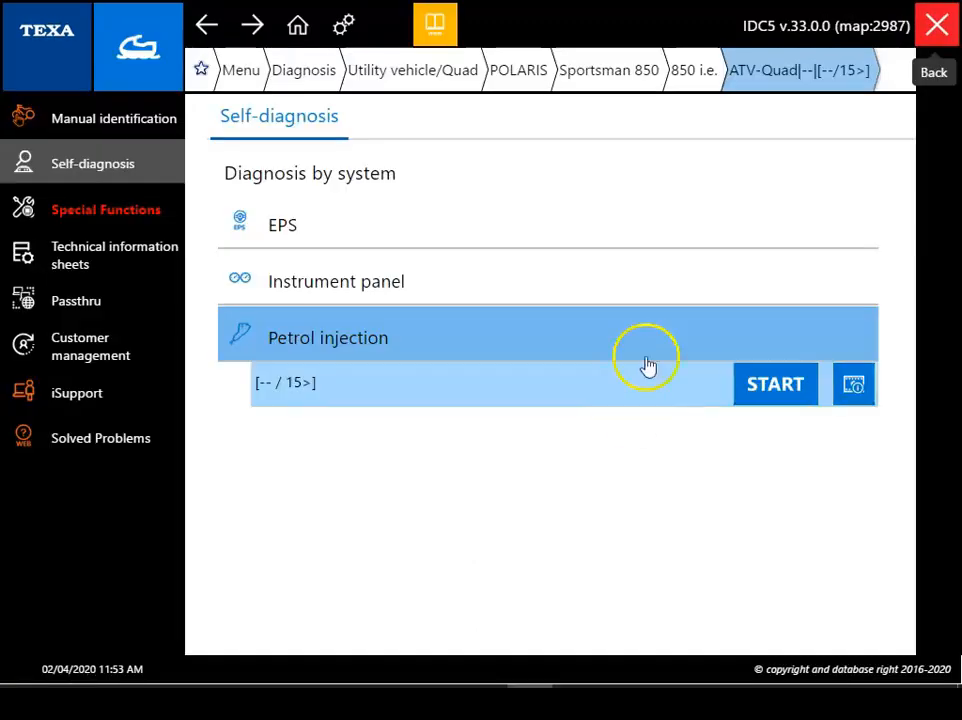
Start instrument panel diagnosis, confirm ignition on and read the 517.63 mi odometer parameter.
left_click(336, 280)
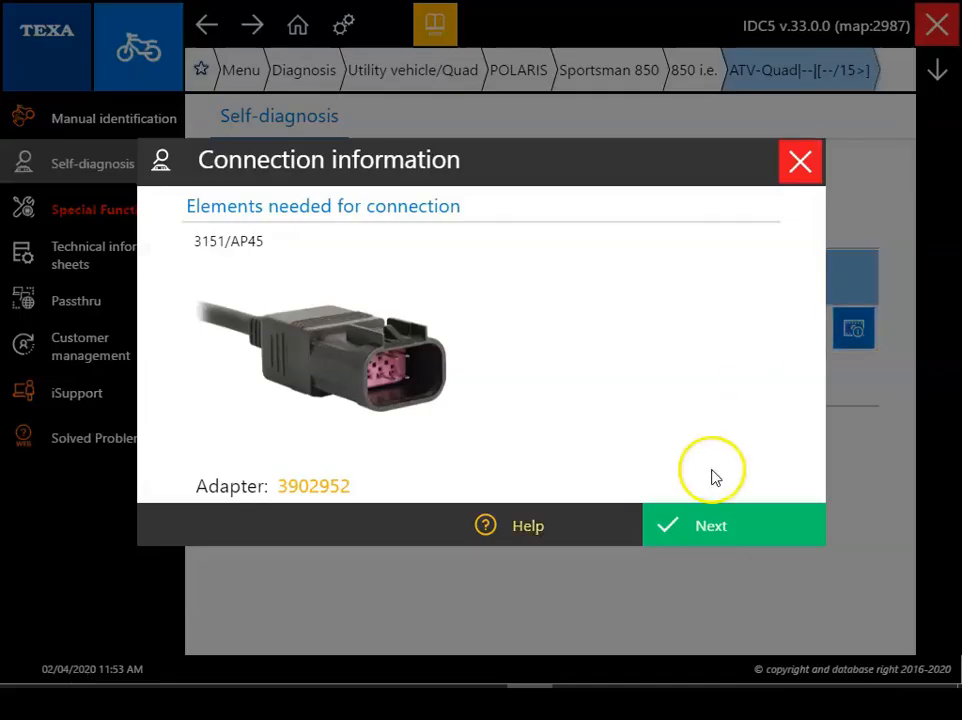
left_click(712, 524)
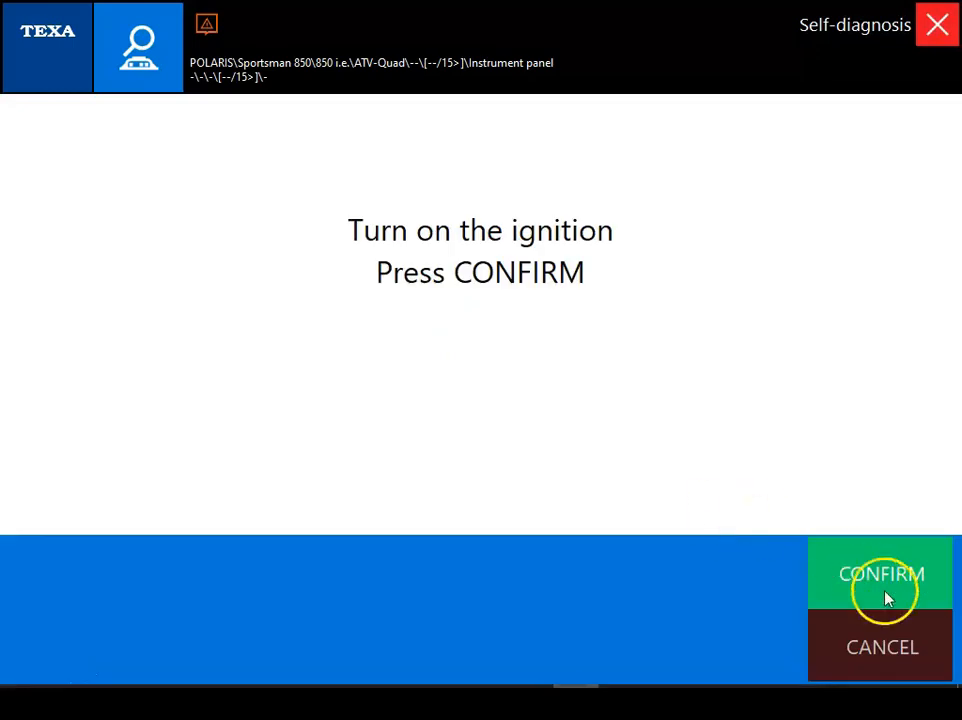
left_click(880, 574)
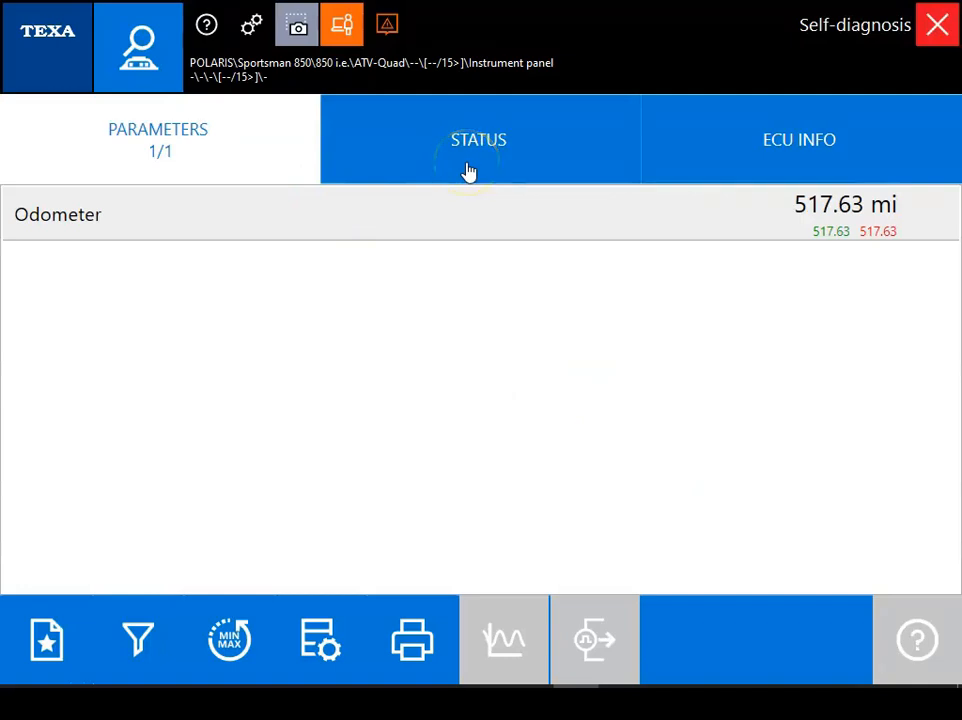
Read the gear status showing Park, then review the panel's ECU identification including part number 73044C30.
left_click(478, 140)
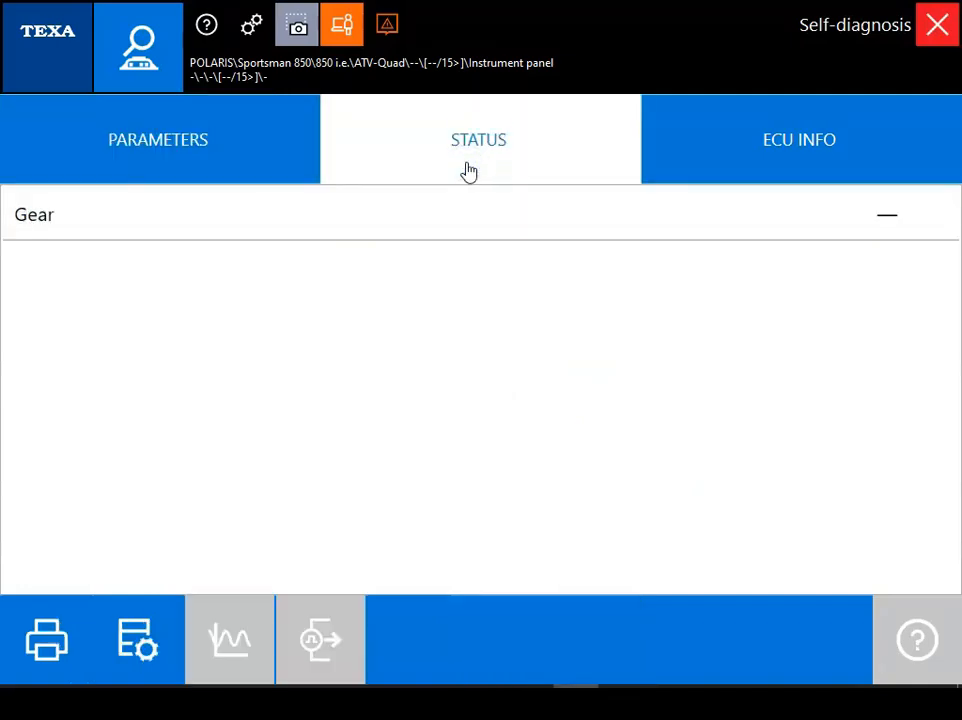
left_click(478, 140)
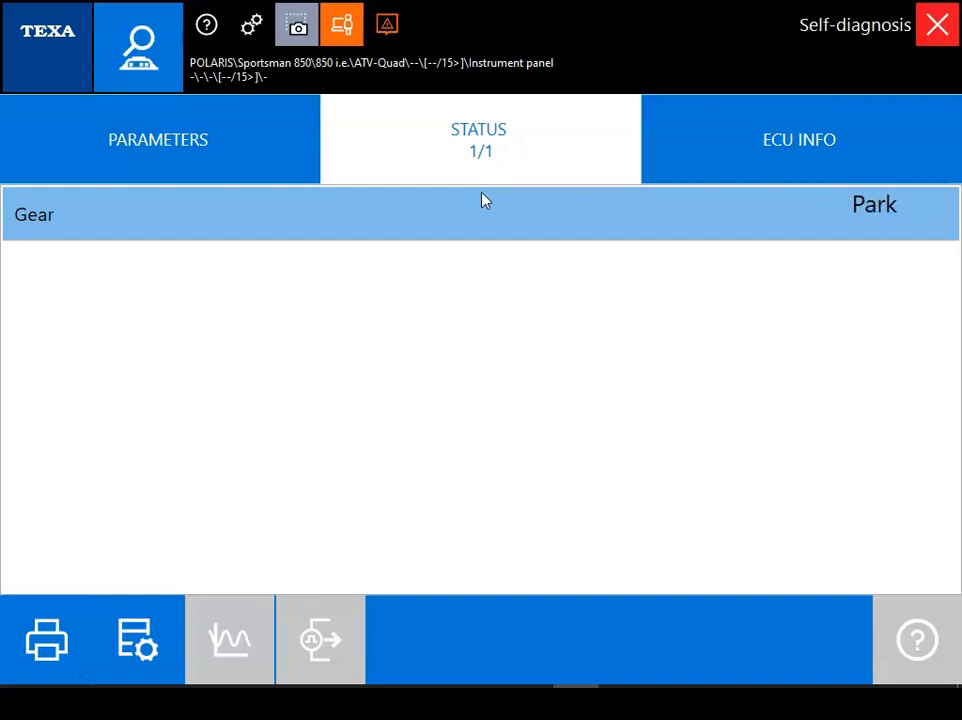
left_click(800, 140)
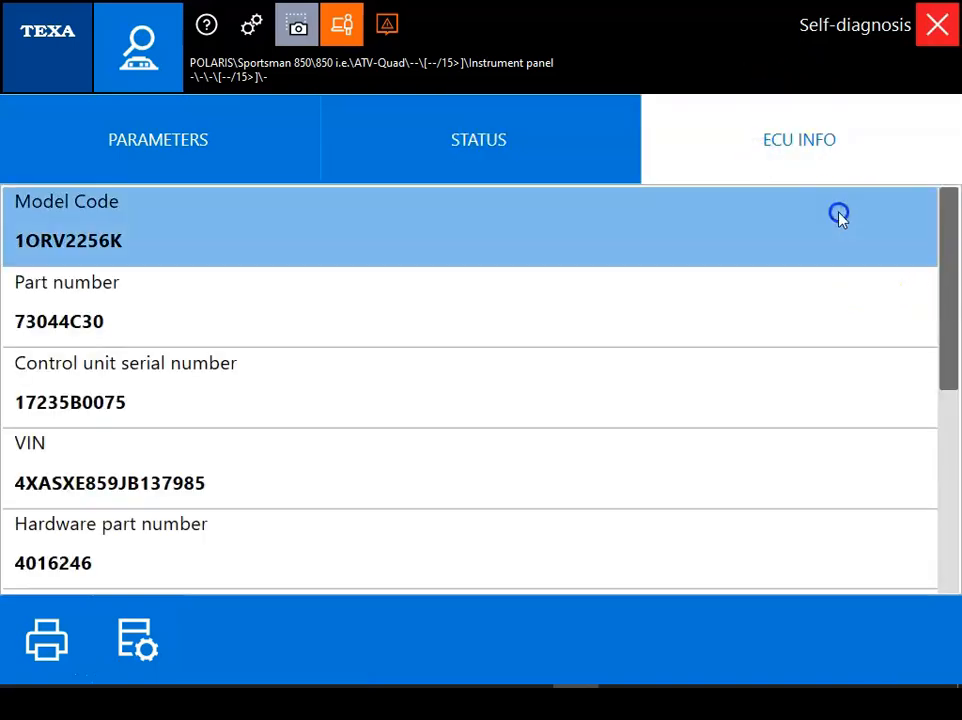
scroll("down", 3)
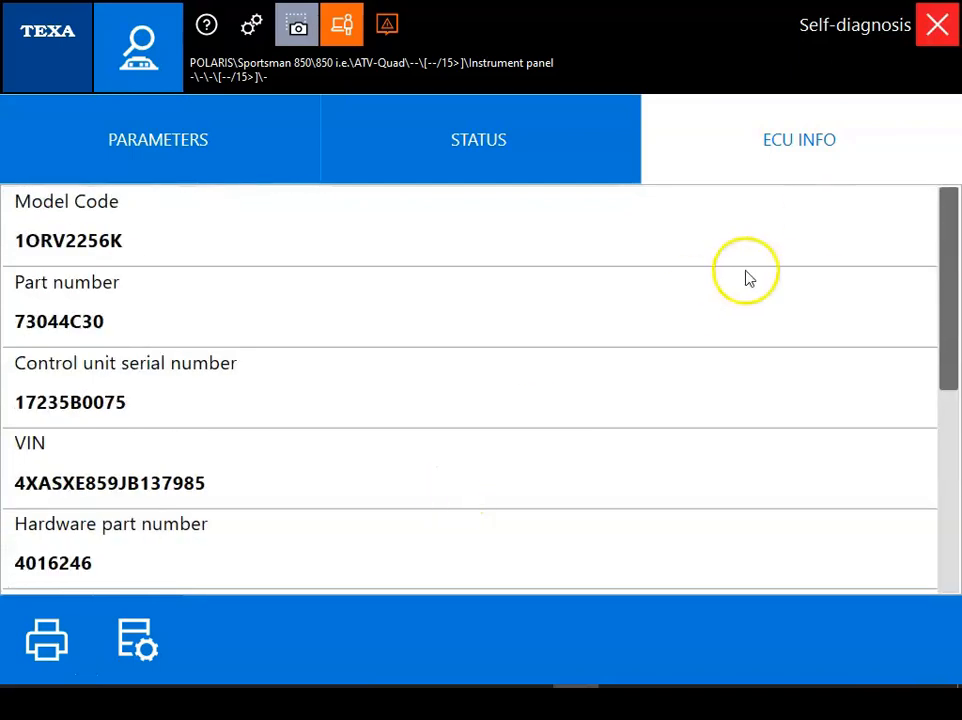
End the instrument panel session and start the Vehicle use history special function in self-diagnosis mode.
left_click(936, 24)
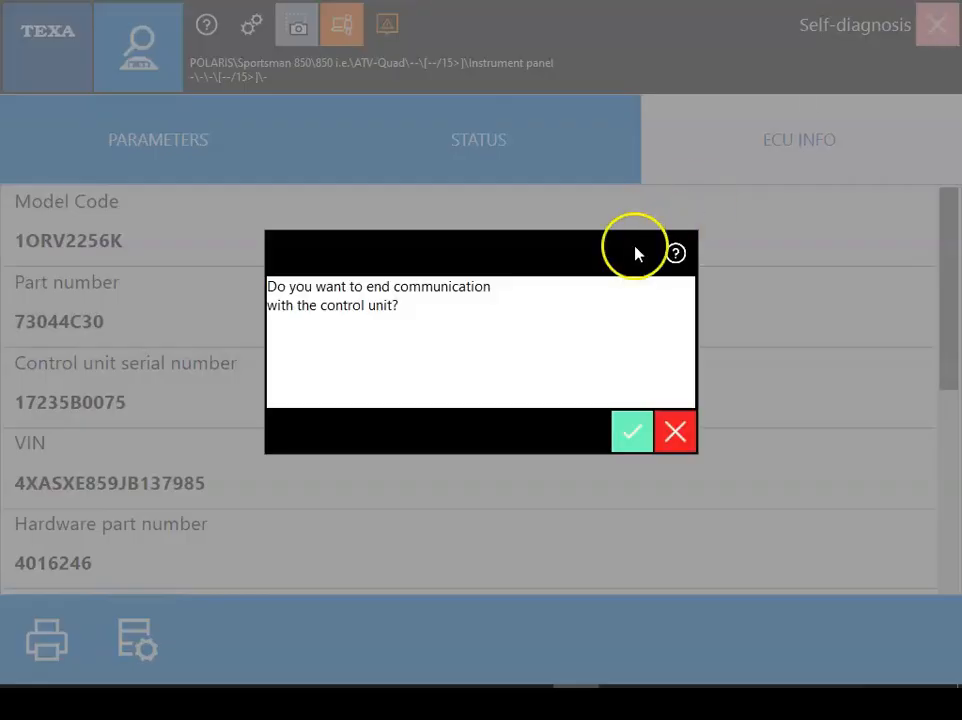
left_click(632, 432)
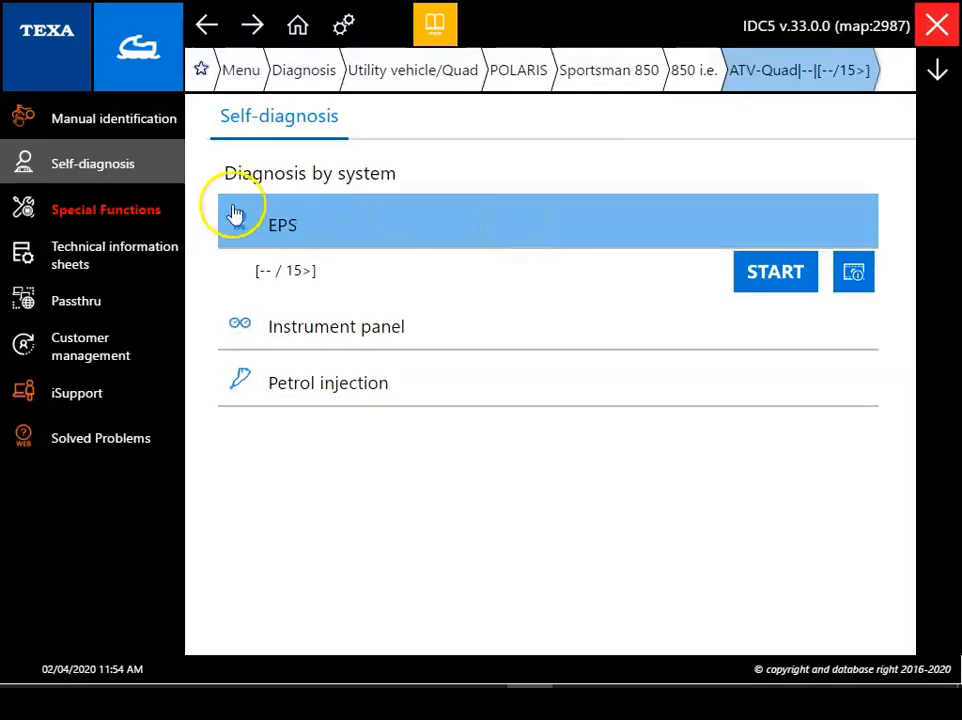
left_click(104, 210)
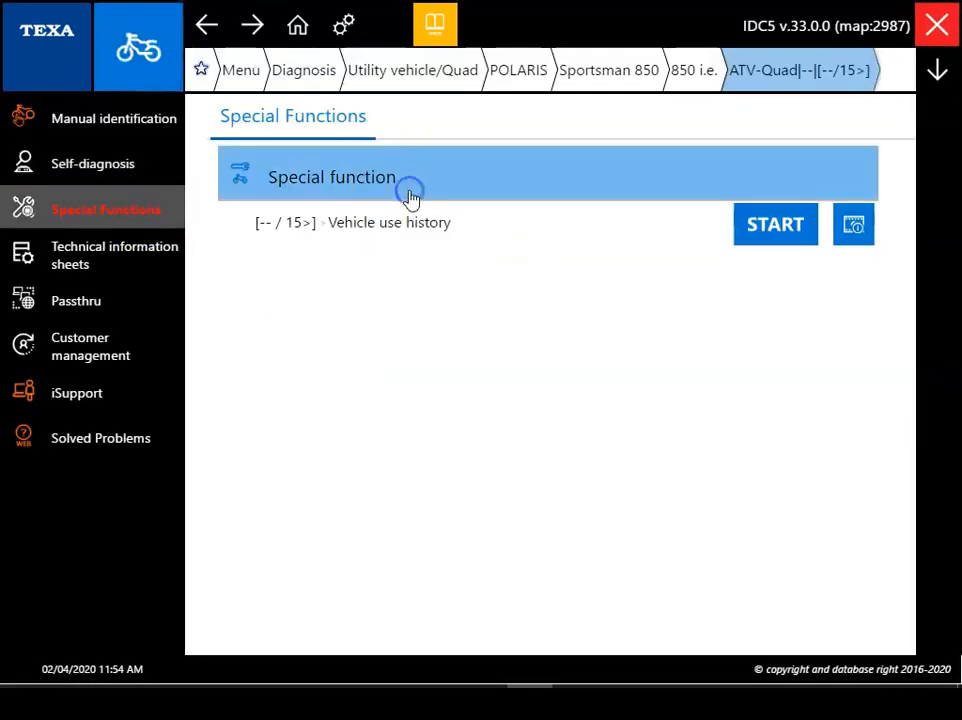
left_click(776, 224)
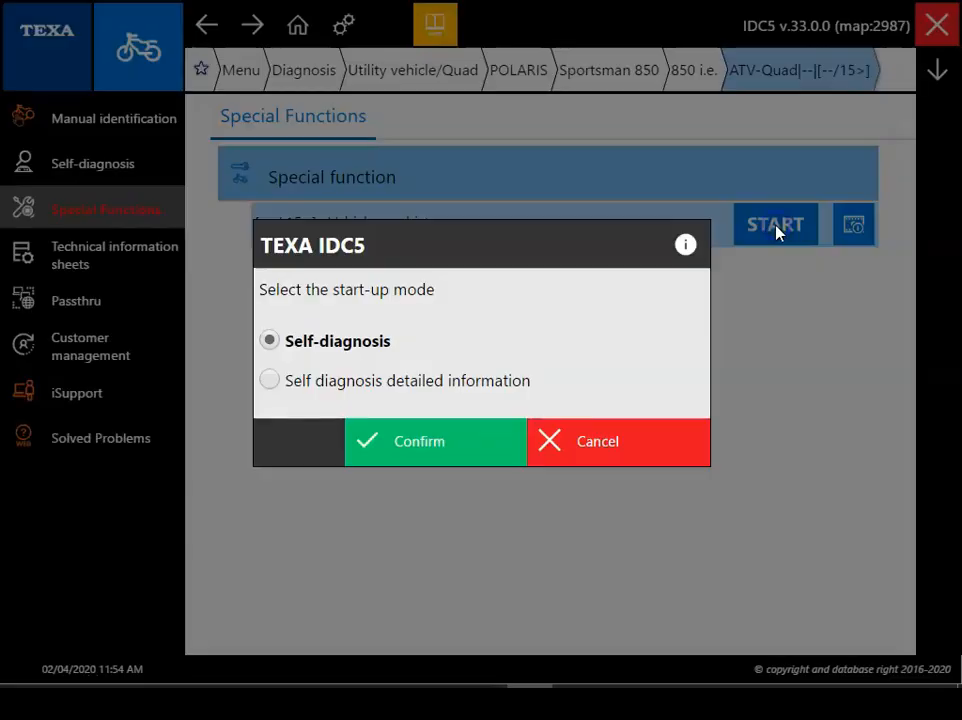
left_click(420, 442)
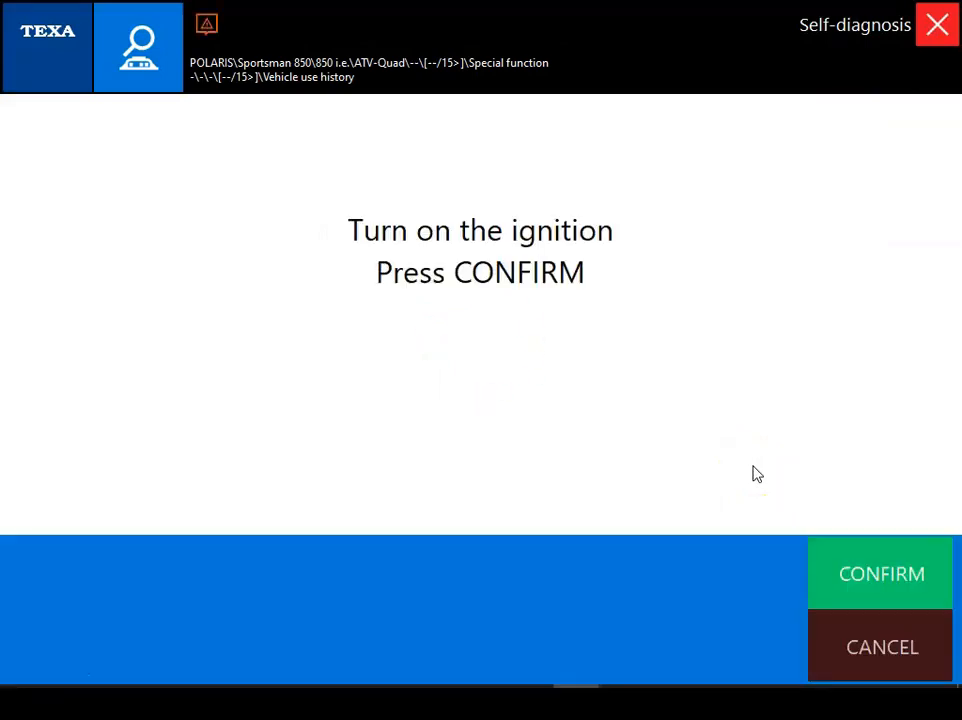
Confirm ignition on, then run the Historical data reading activation.
left_click(880, 572)
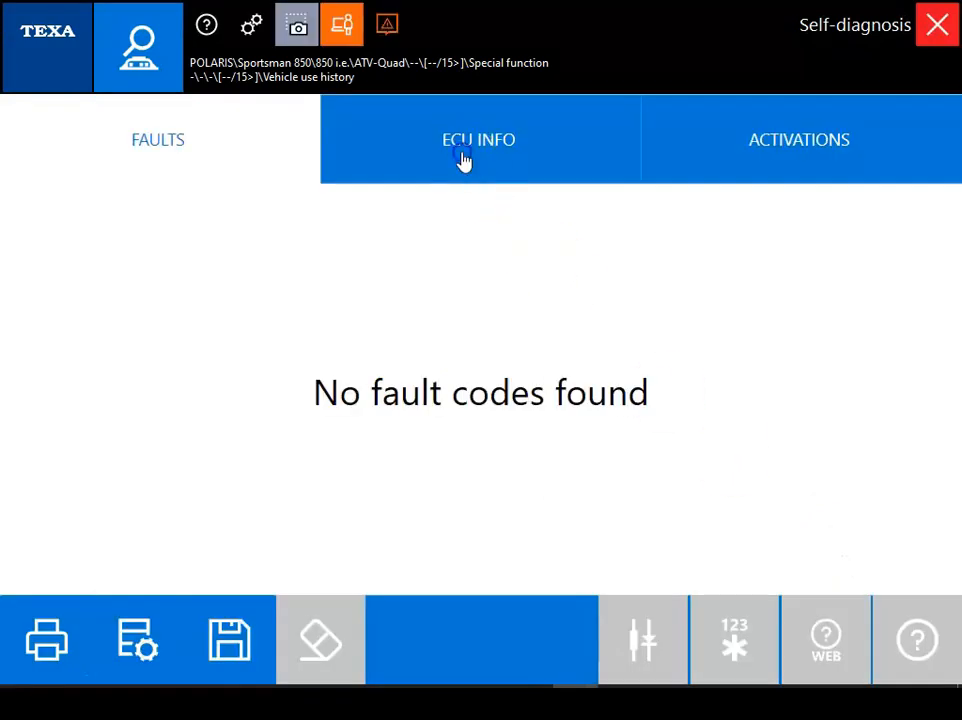
left_click(478, 140)
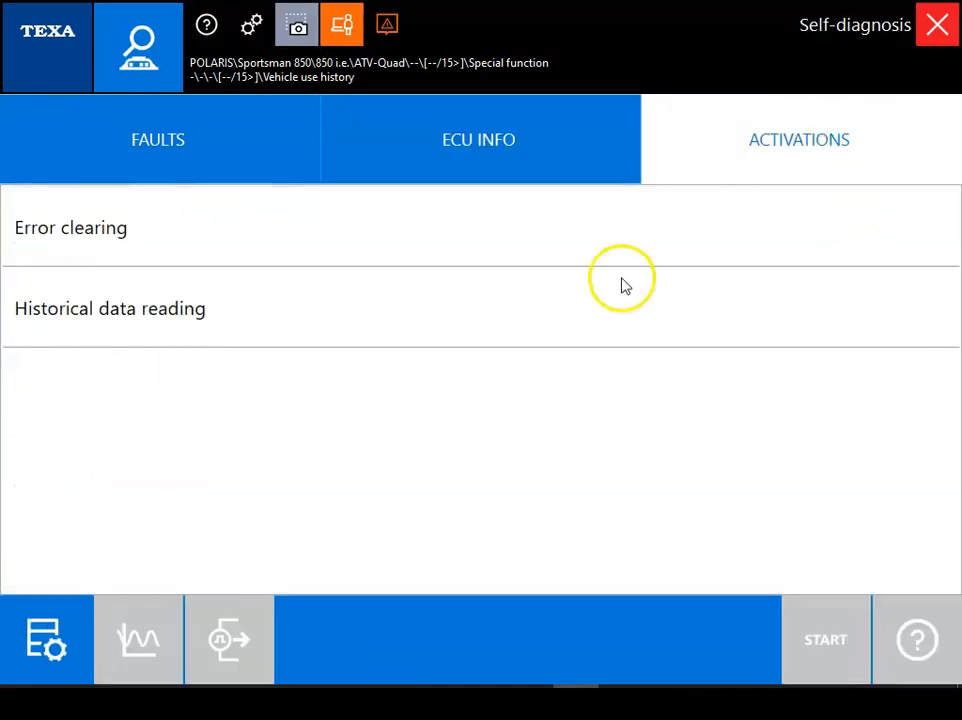
left_click(110, 308)
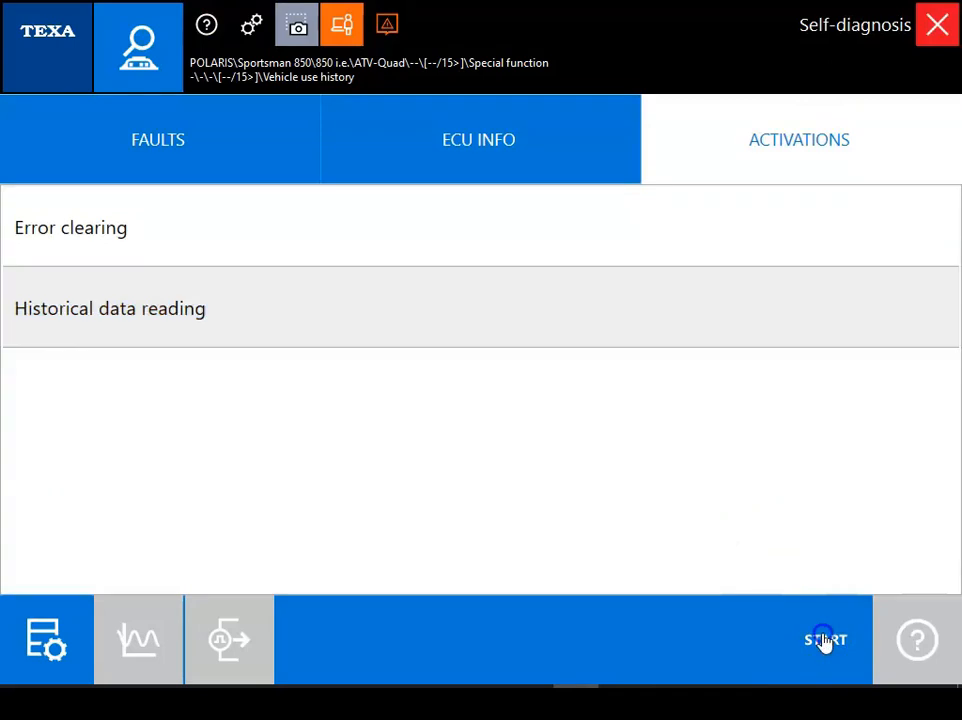
left_click(824, 640)
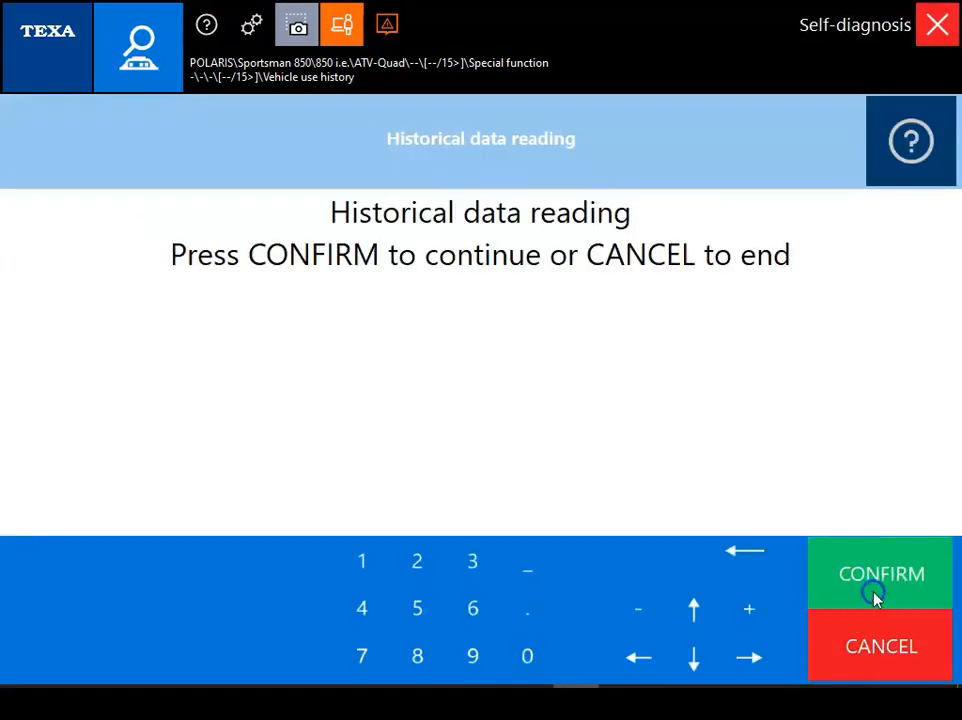
Display the engine rpm and throttle position sensor history tables, then finish the history readout.
left_click(880, 572)
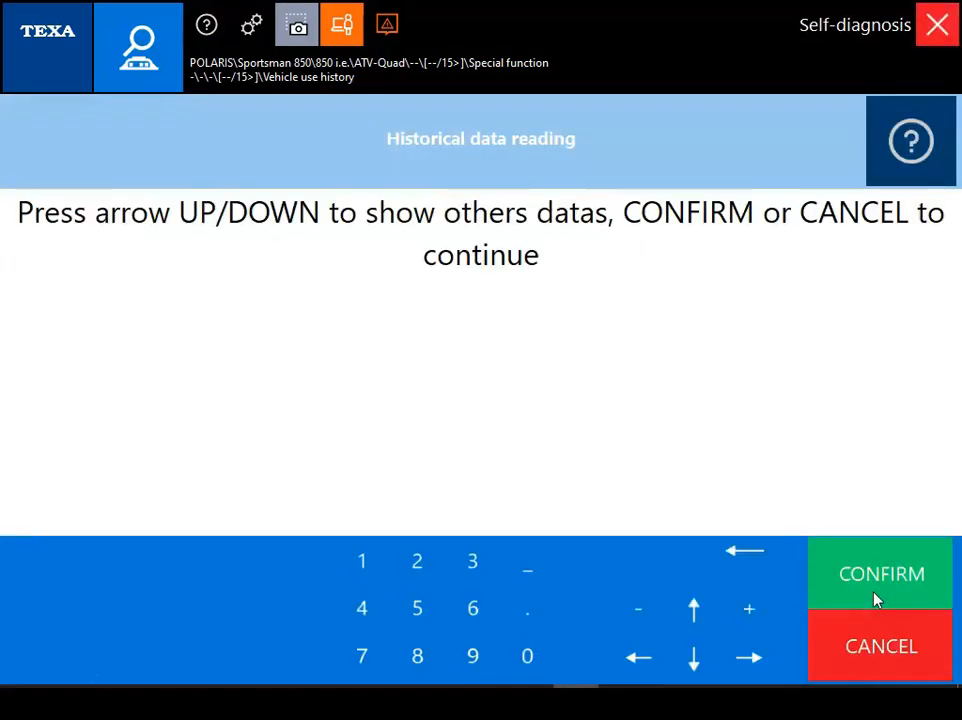
left_click(880, 572)
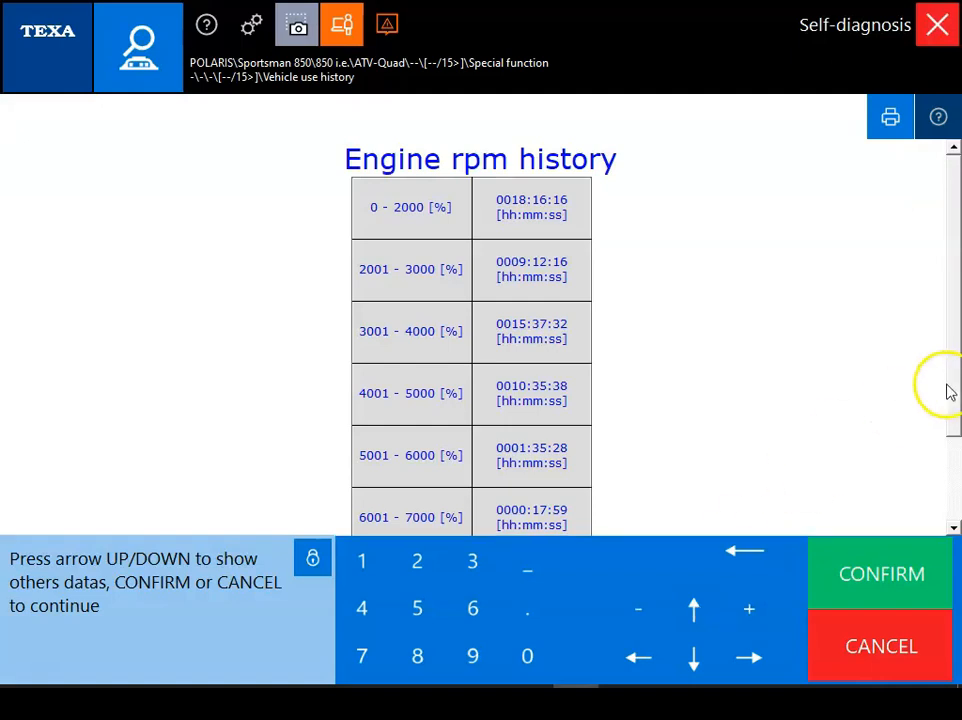
scroll("down", 3)
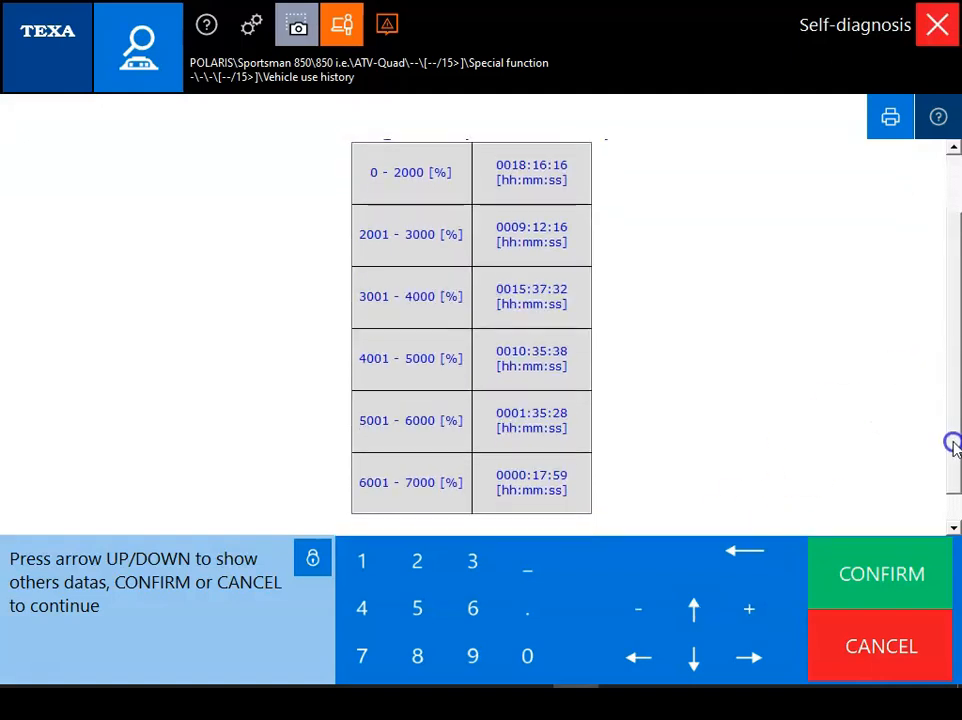
left_click(692, 610)
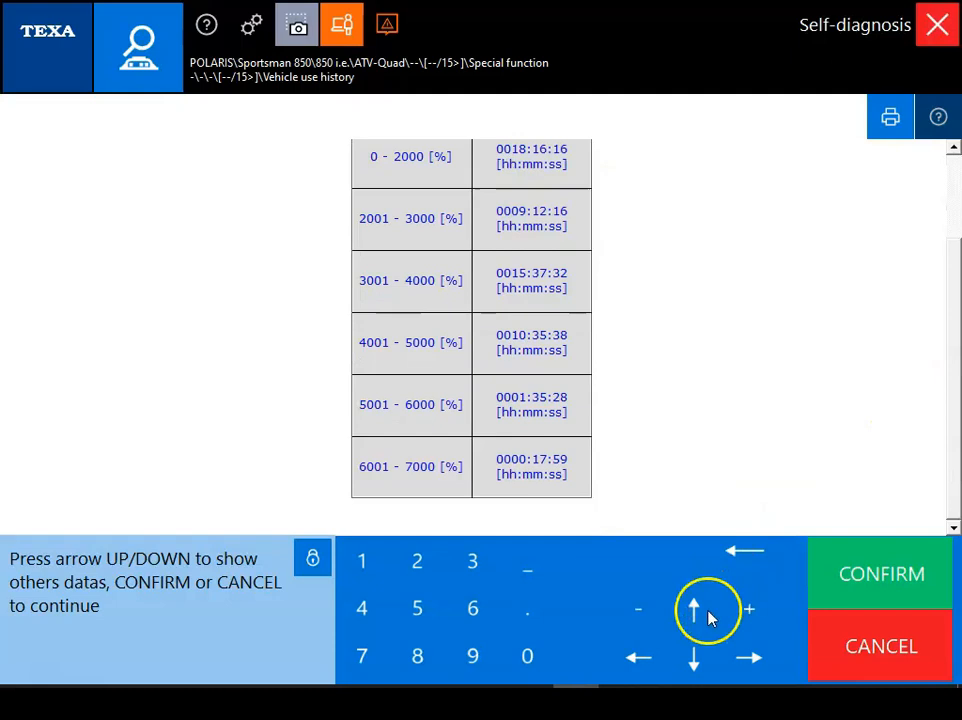
left_click(692, 610)
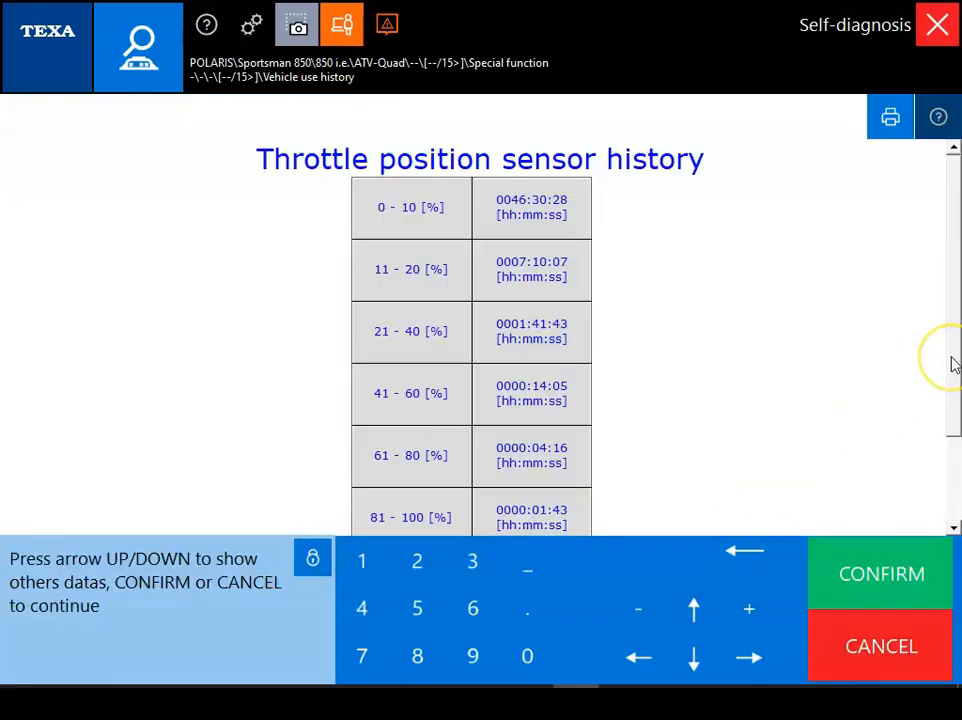
scroll("down", 3)
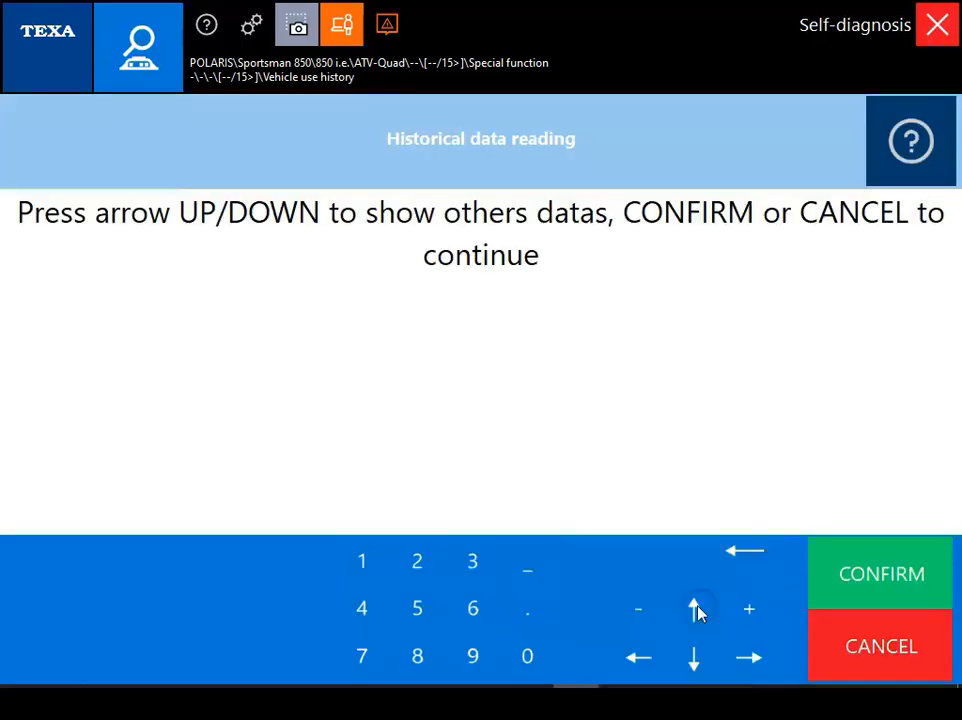
left_click(692, 608)
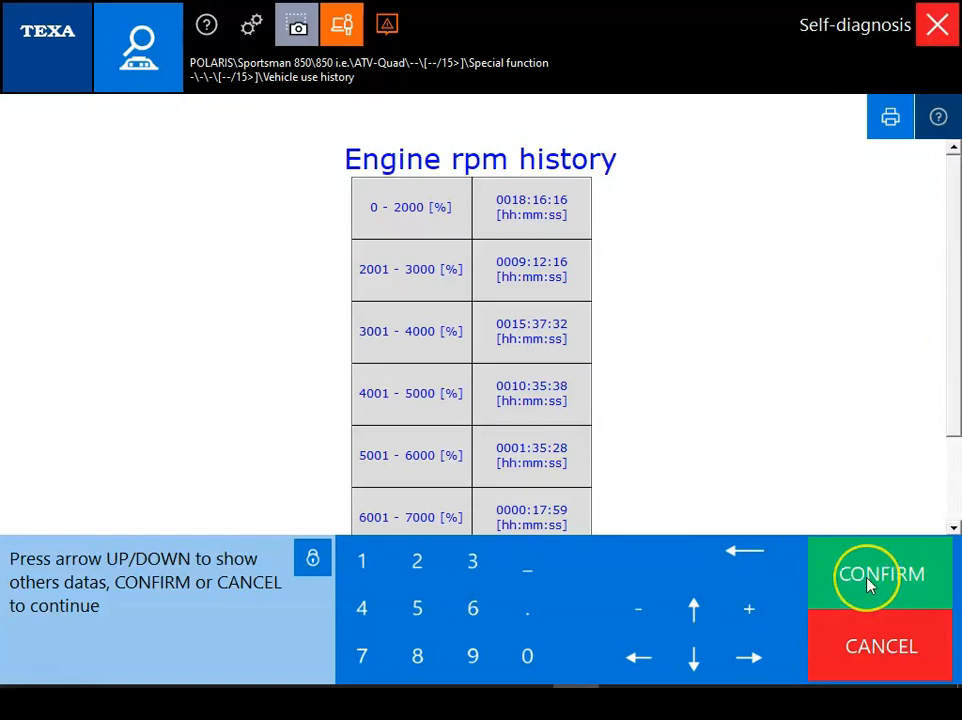
left_click(880, 574)
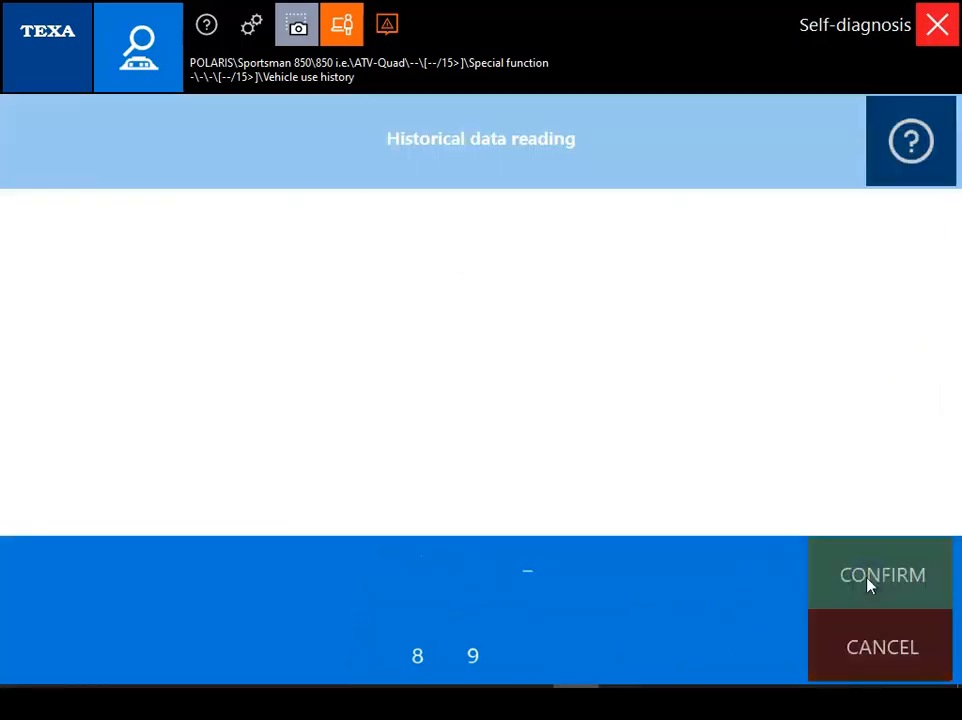